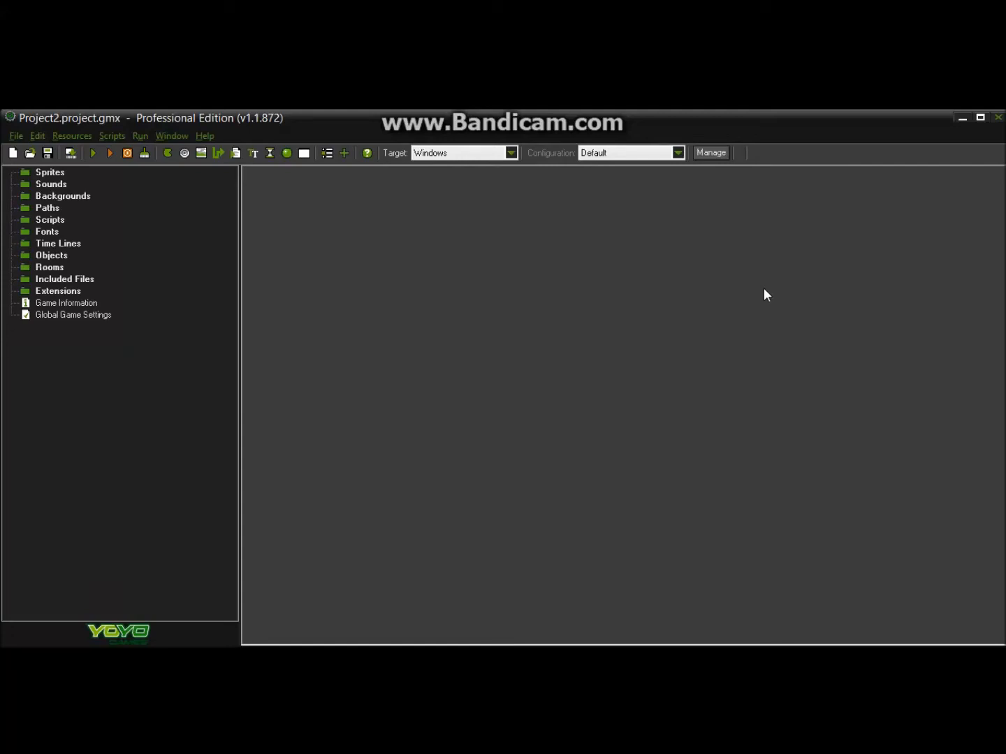
pyautogui.moveTo(690, 274)
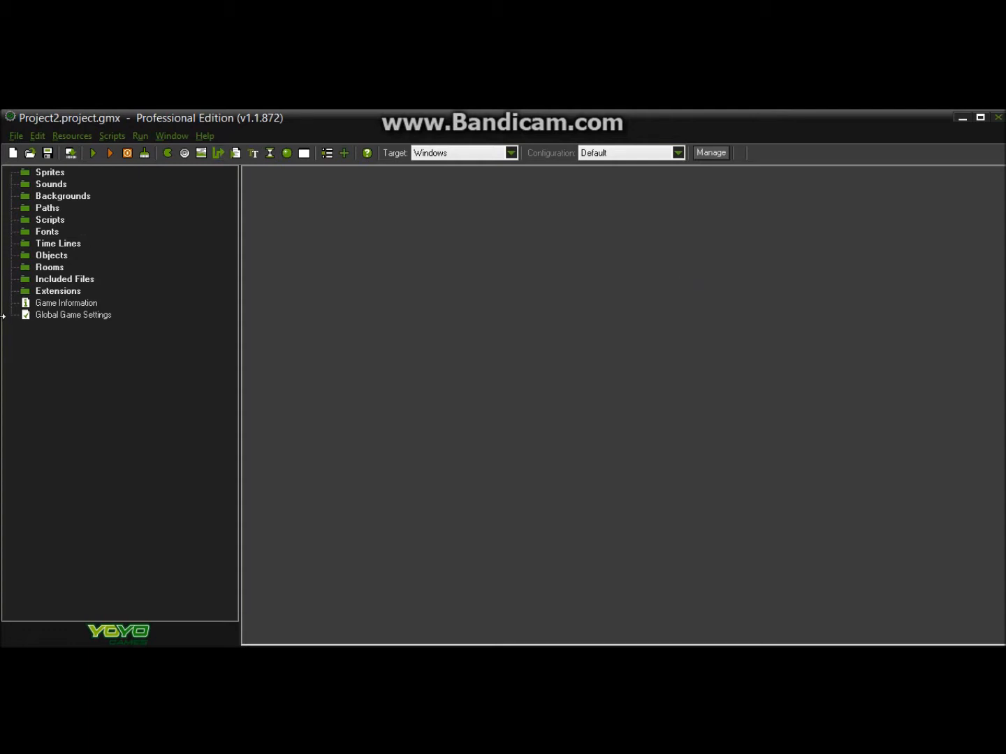
# Create a new sprite and name it spr_player.
pyautogui.click(166, 153)
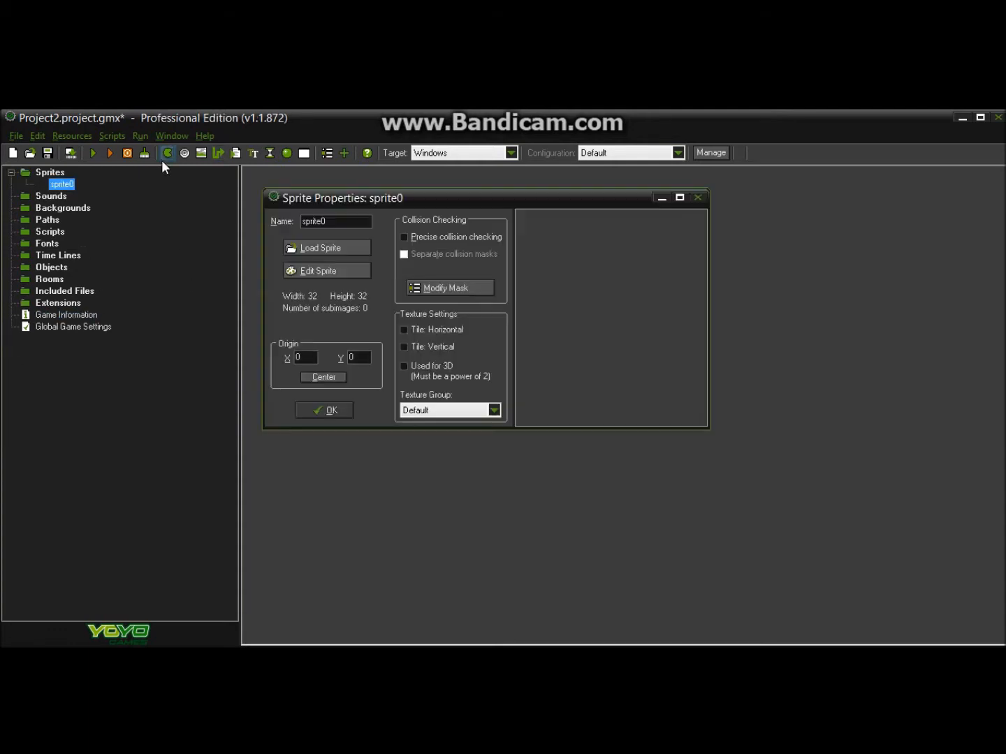
pyautogui.click(335, 221)
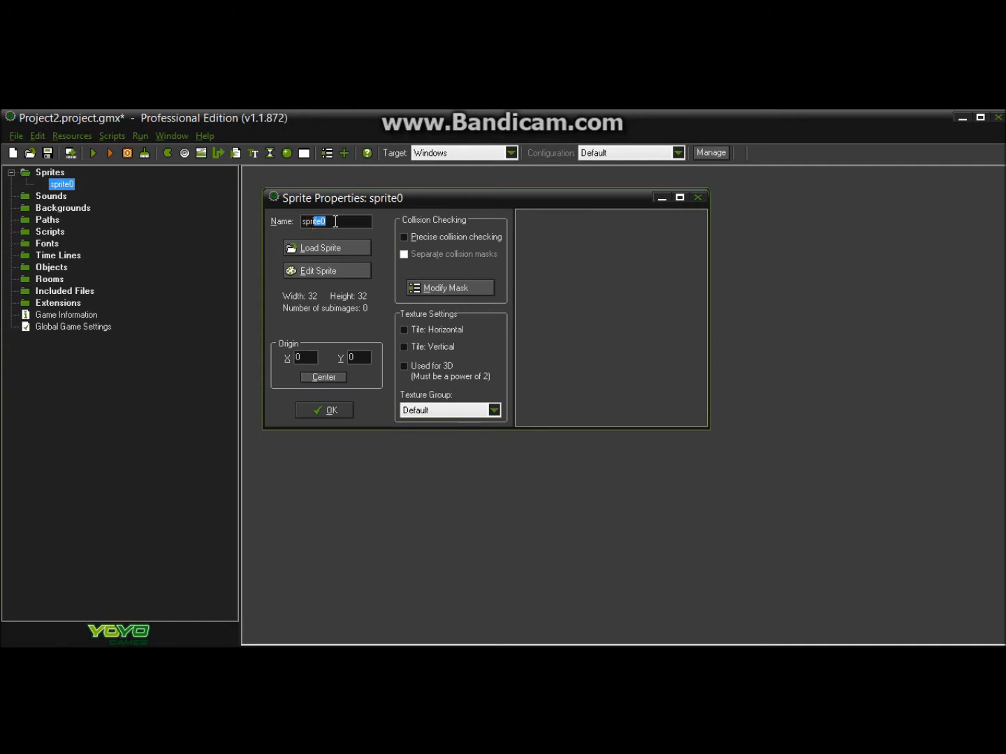
pyautogui.write('spr_')
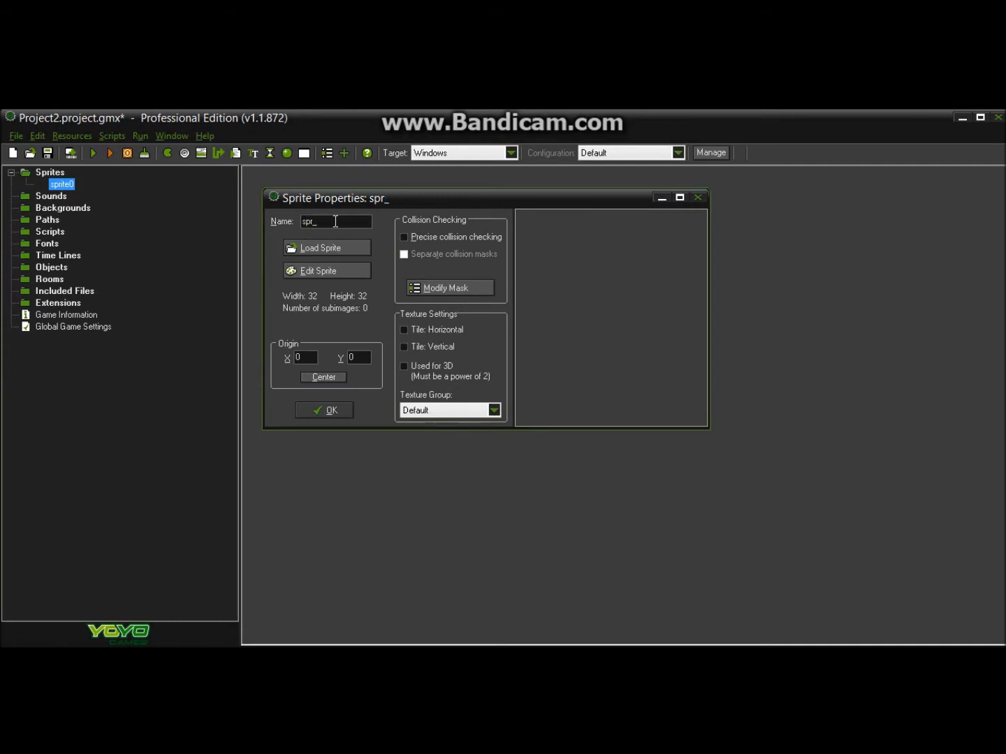
pyautogui.write('player')
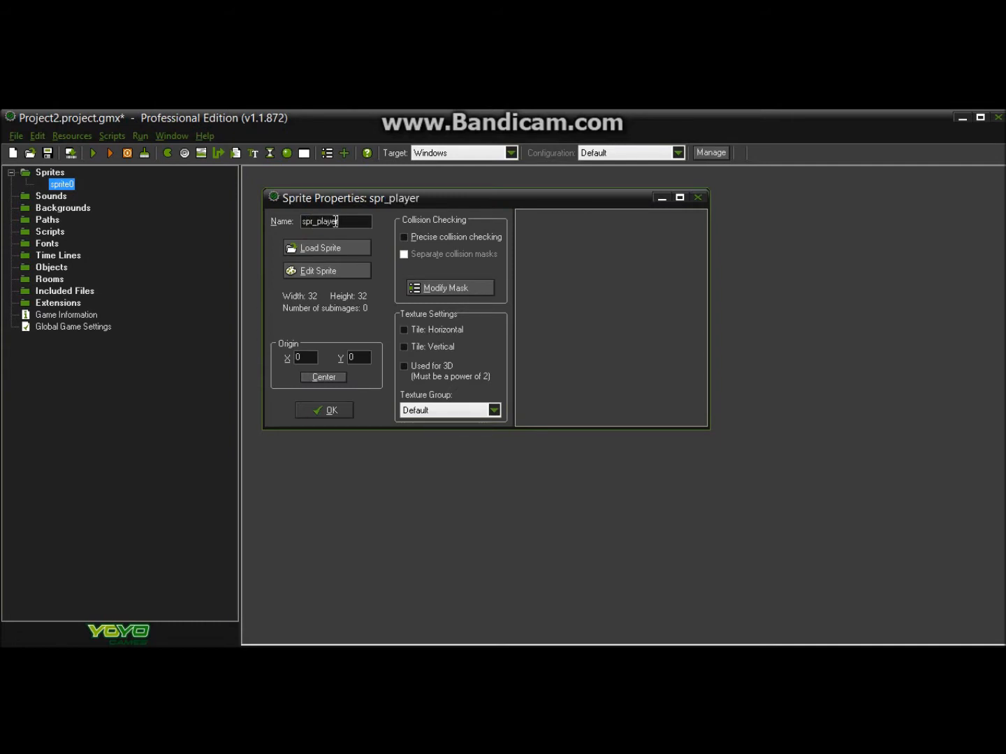
# Draw a smiley face on a new 32×32 sprite image and confirm the sprite.
pyautogui.click(318, 270)
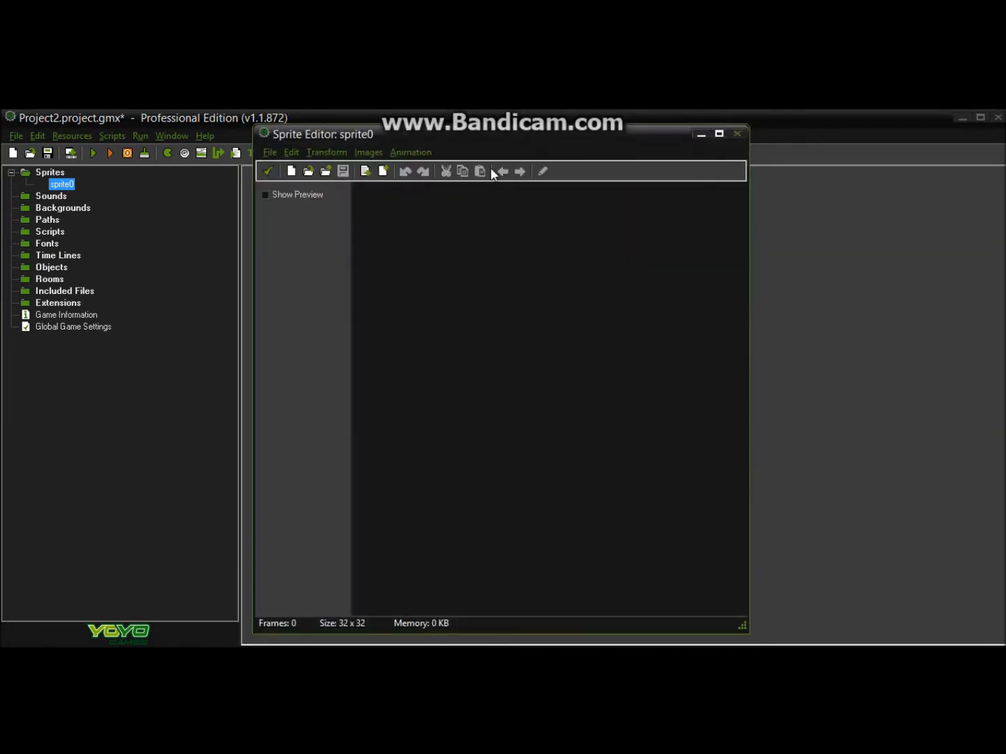
pyautogui.click(290, 171)
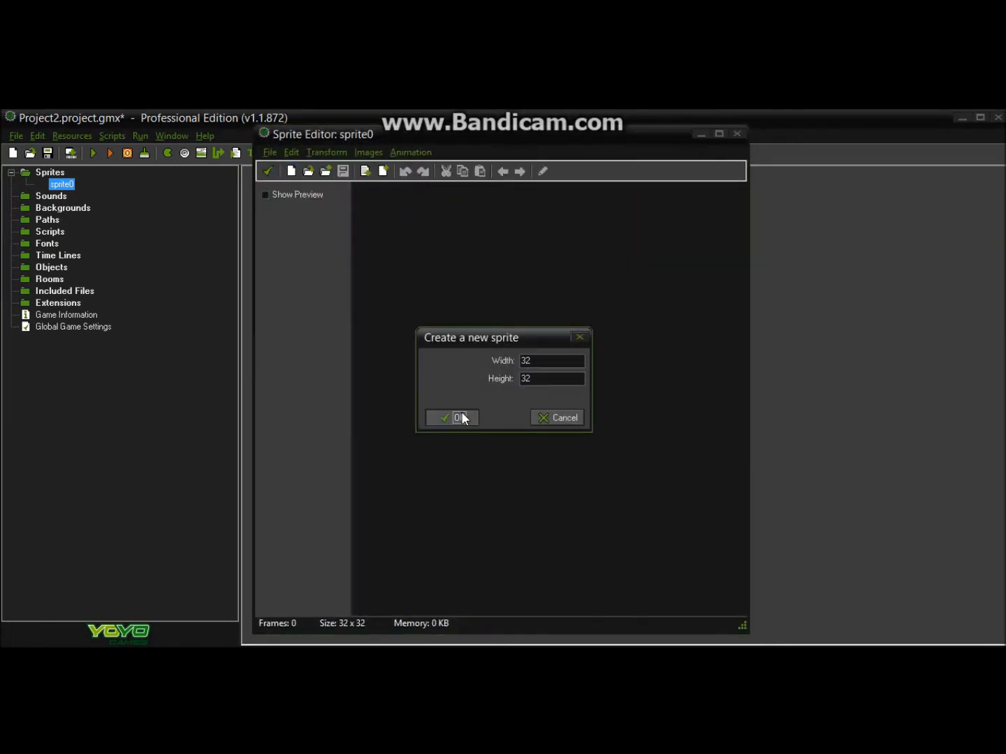
pyautogui.click(451, 418)
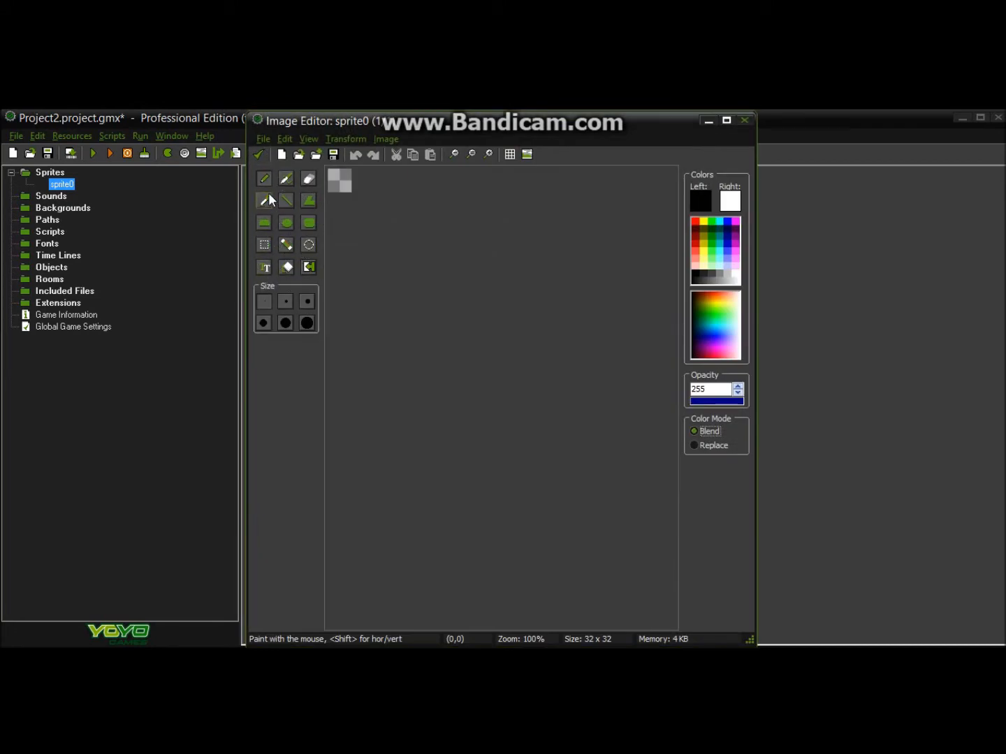
pyautogui.click(286, 222)
pyautogui.write('spr_player')
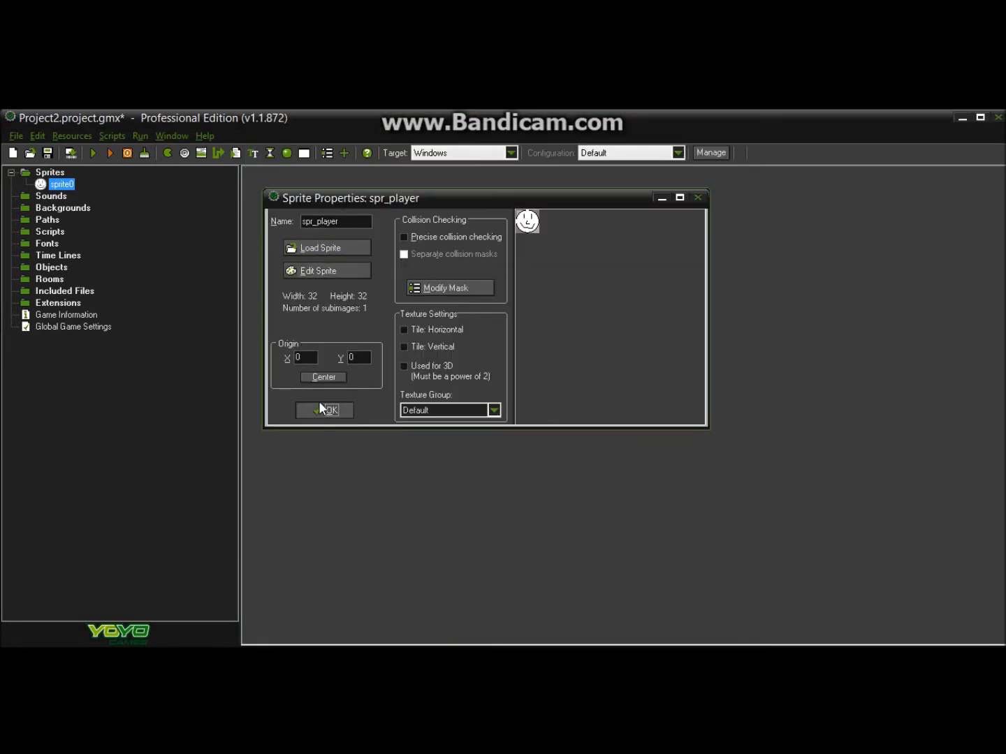
pyautogui.click(324, 410)
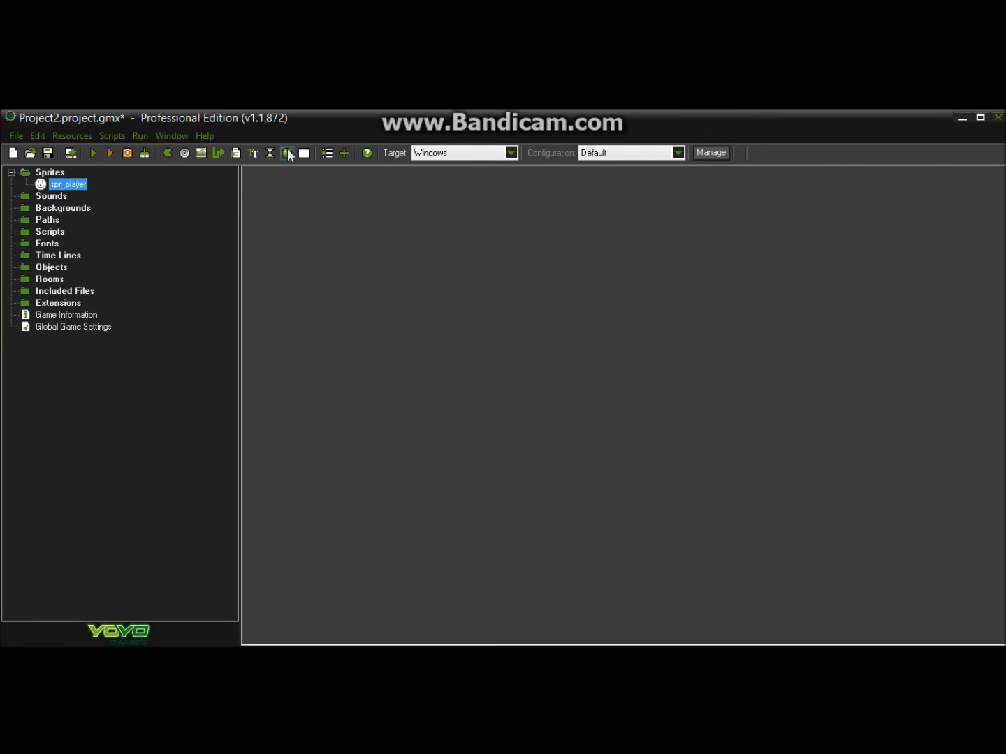
# Create sprite spr_treasure with a new blank 64×32 image.
pyautogui.click(287, 153)
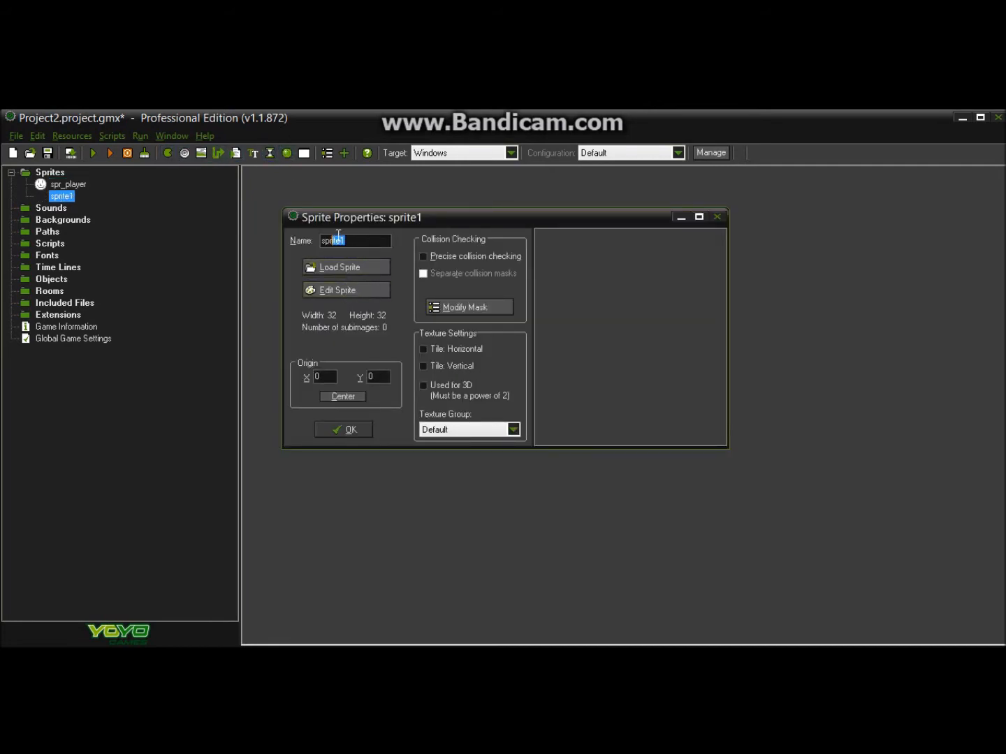
pyautogui.write('spr_treasure')
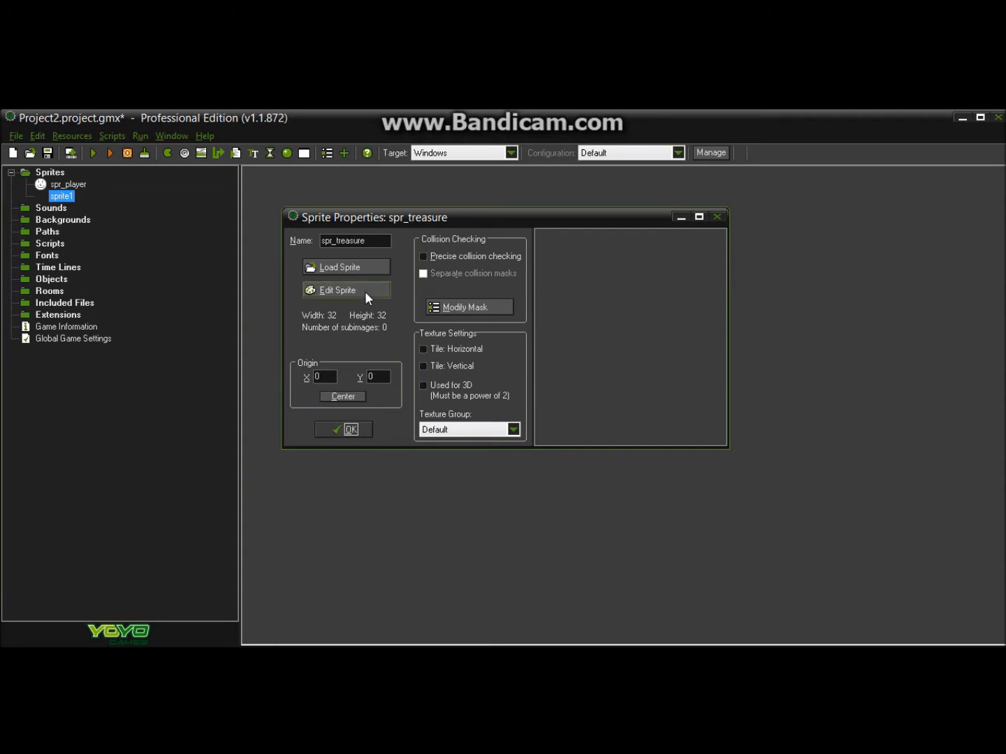
pyautogui.click(336, 290)
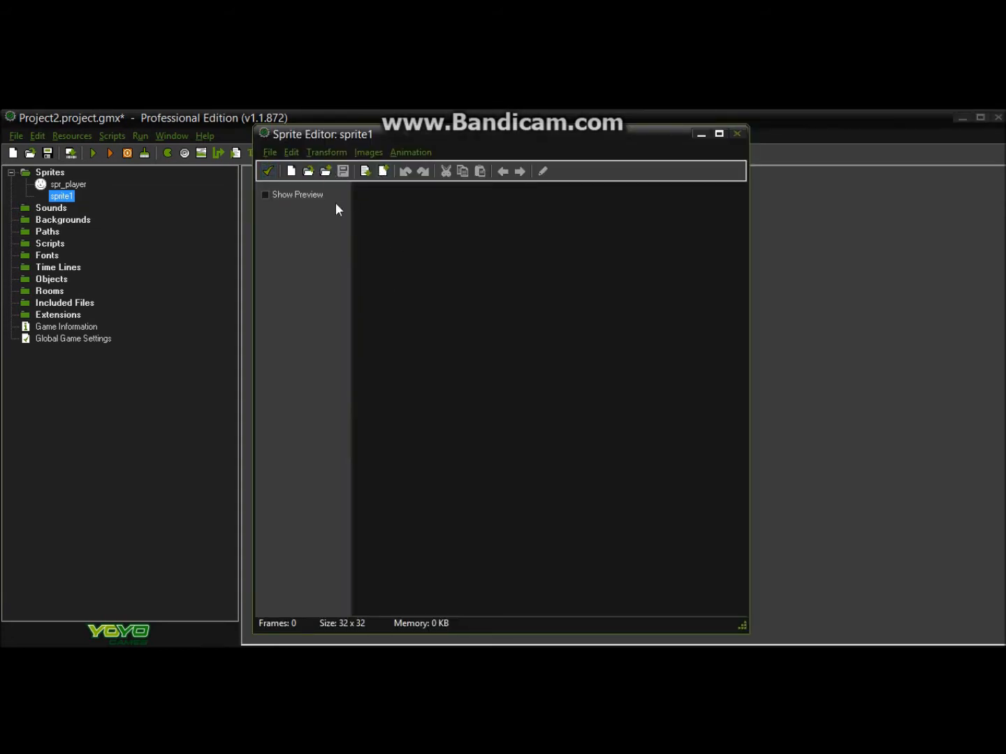
pyautogui.click(290, 171)
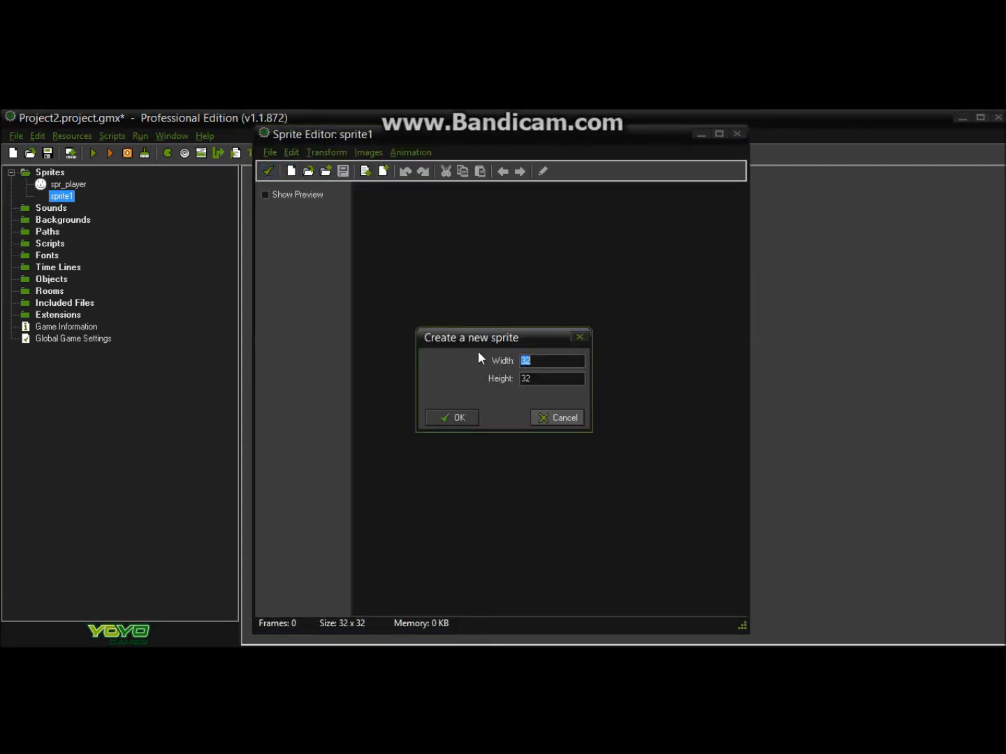
pyautogui.write('64')
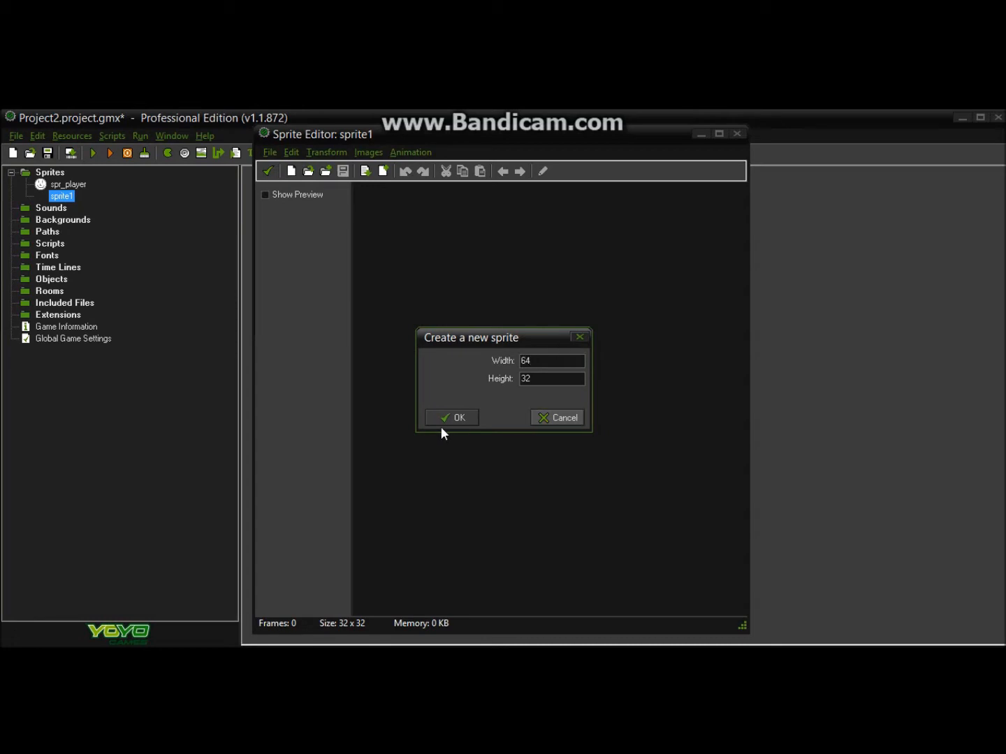
pyautogui.click(452, 418)
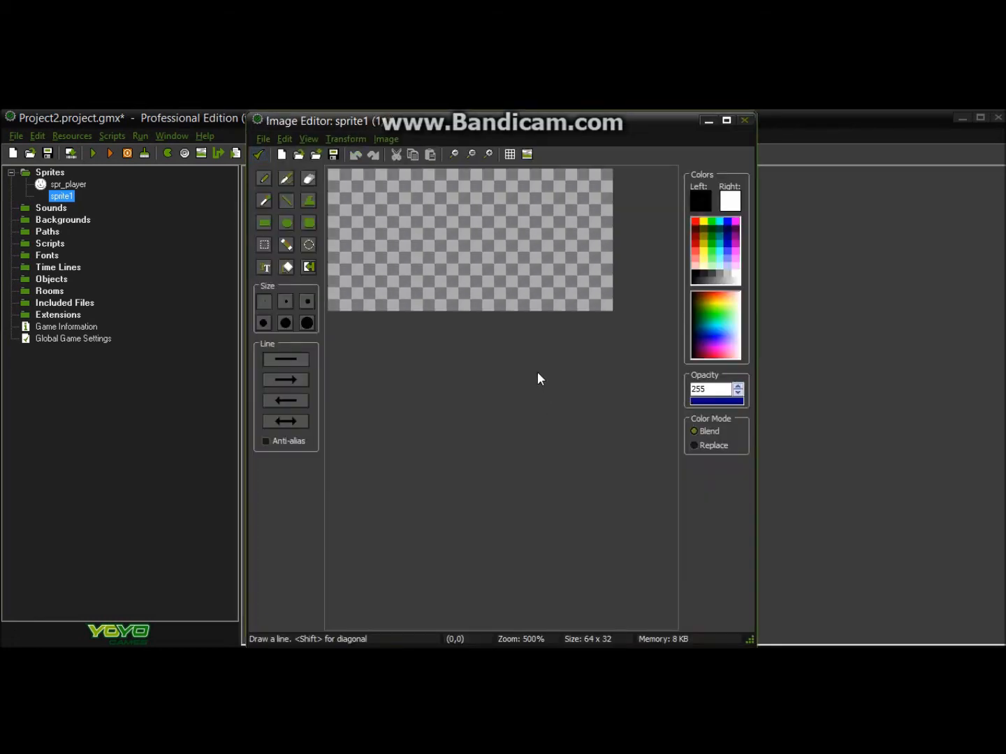
# Draw a brown chest body with black outline and paint a yellow middle band.
pyautogui.click(264, 223)
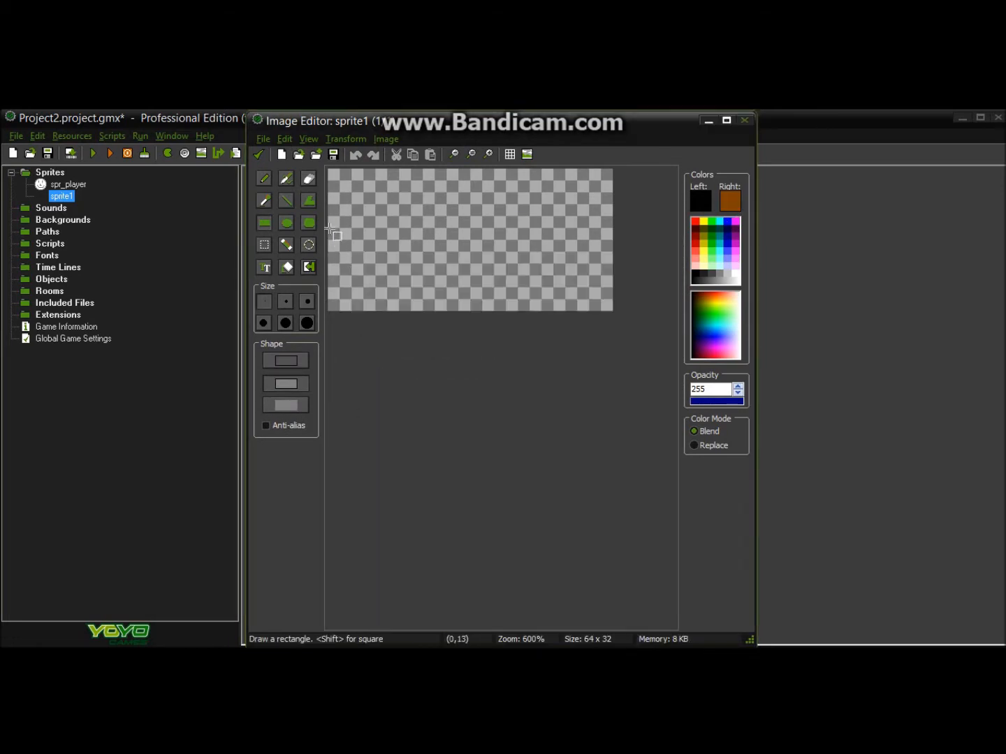
pyautogui.moveTo(333, 231); pyautogui.dragTo(610, 307)
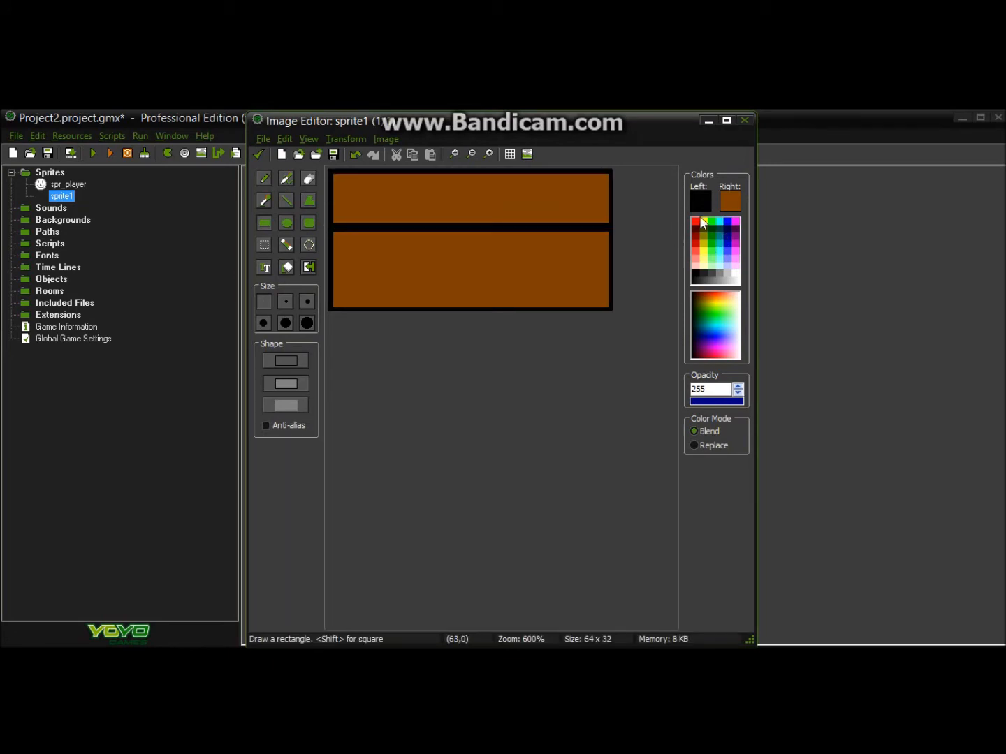
pyautogui.click(705, 224)
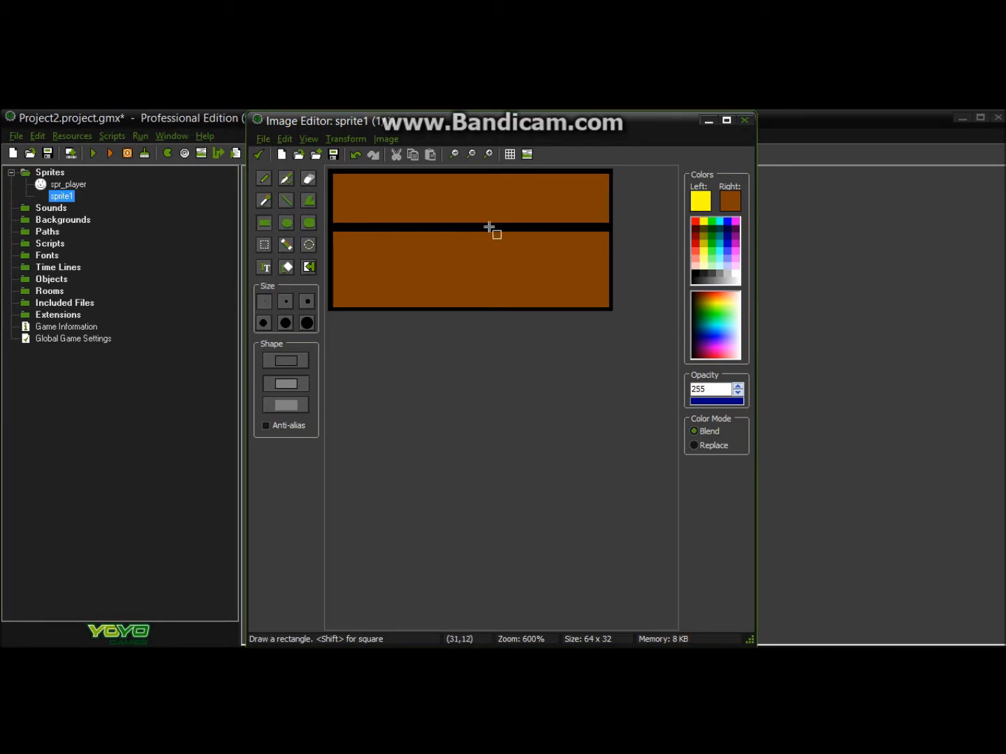
pyautogui.click(263, 178)
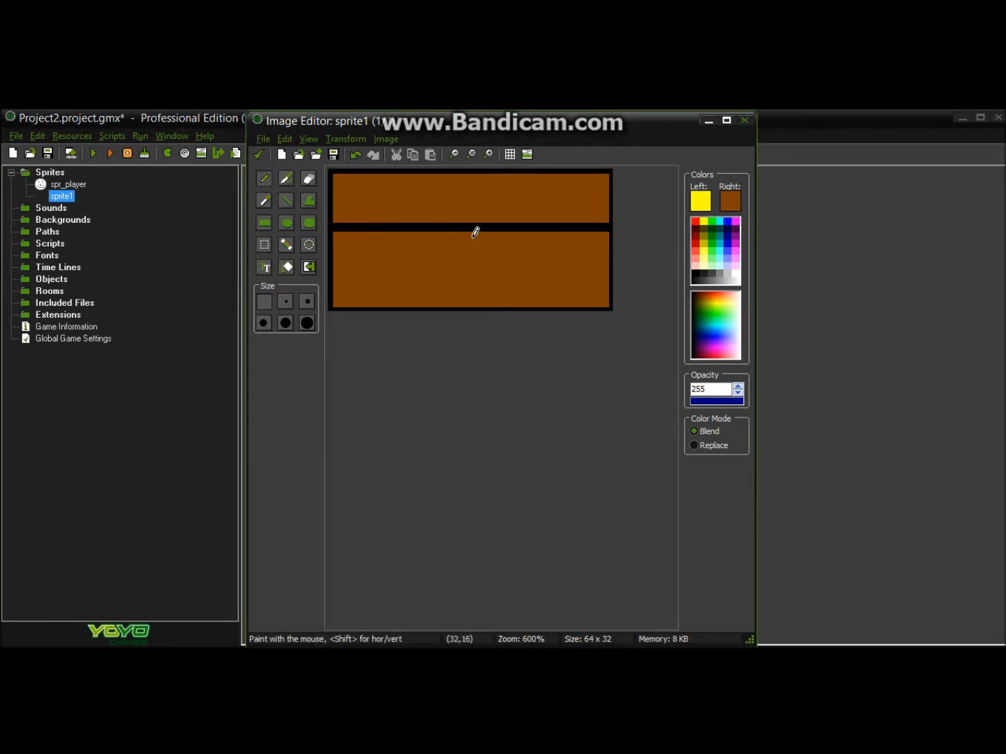
pyautogui.click(464, 227)
pyautogui.write('_treasure')
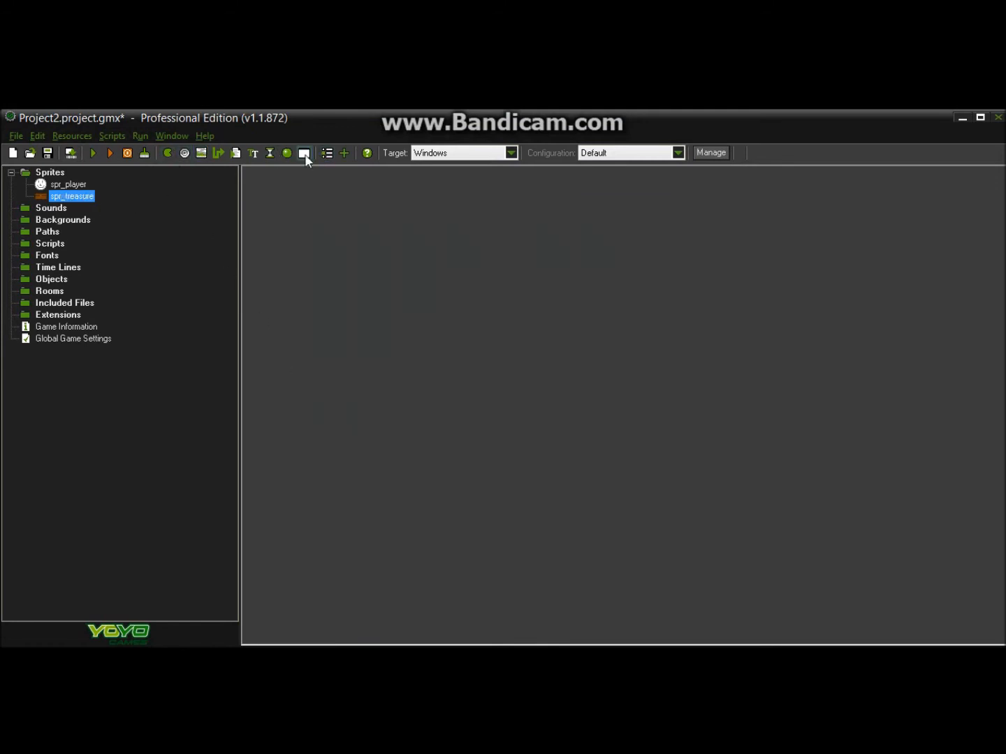
# Name the object obj_player and add Left, Up, Right and Down keyboard events.
pyautogui.click(304, 153)
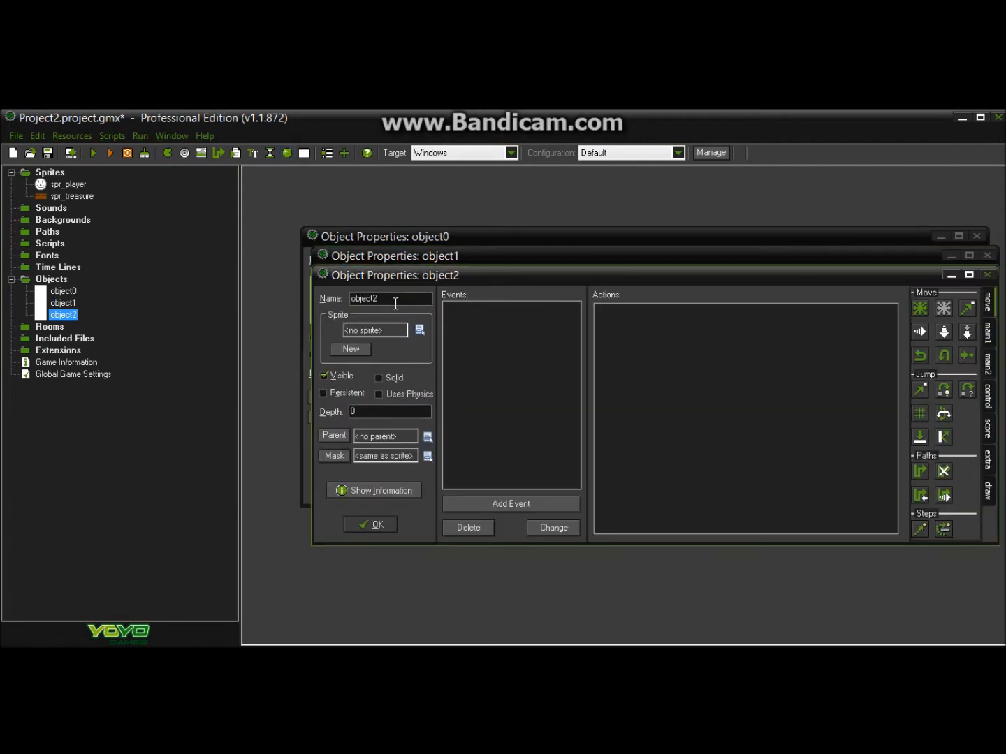
pyautogui.write('obj_player')
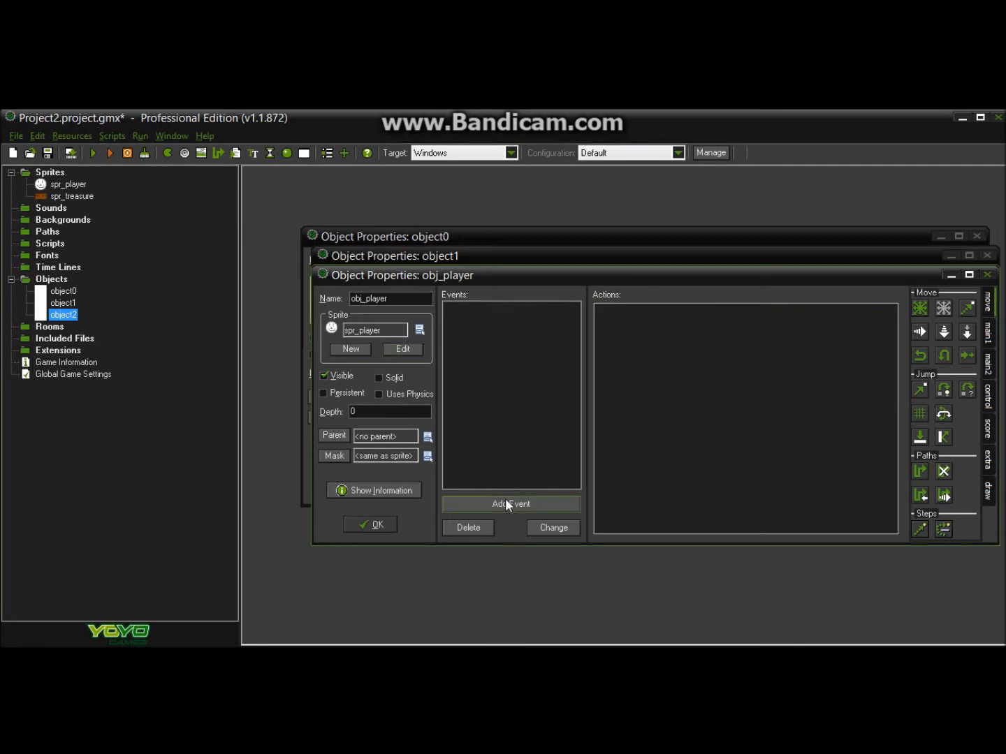
pyautogui.click(511, 504)
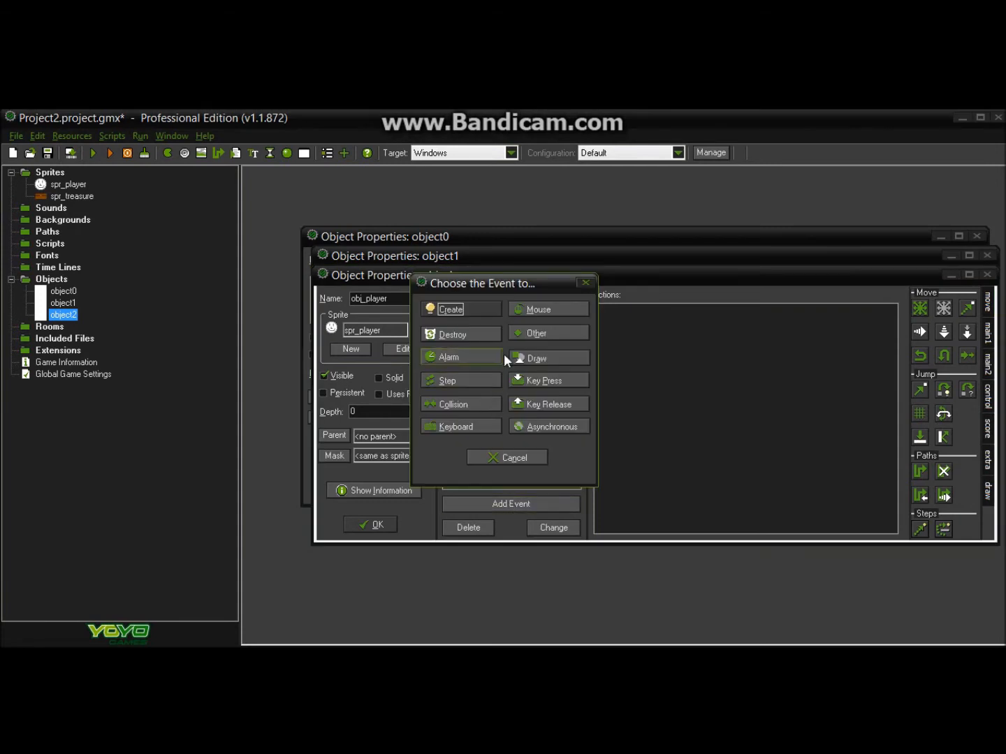
pyautogui.click(544, 380)
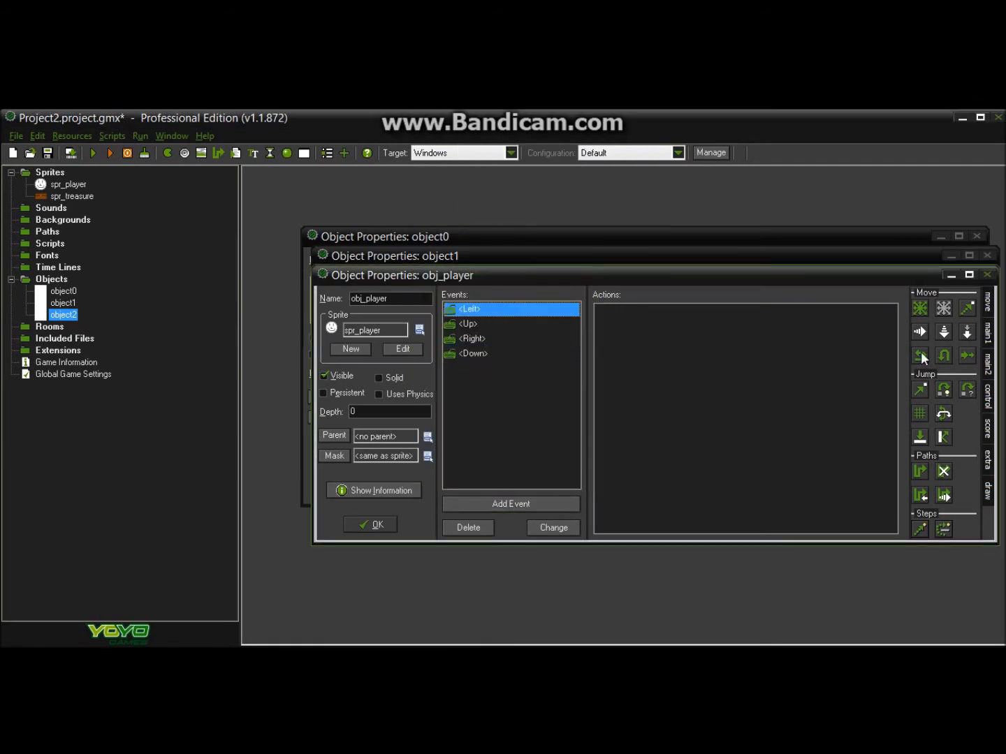
# Add Move Fixed actions for each arrow direction to obj_player's events, then close it.
pyautogui.doubleClick(920, 308)
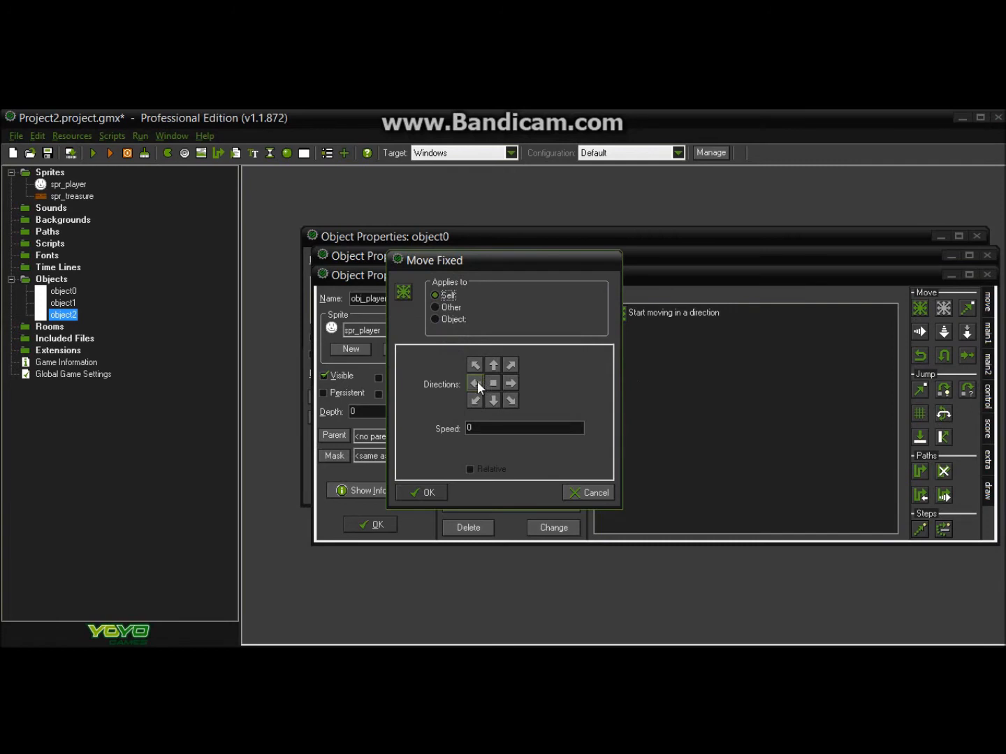
pyautogui.click(421, 492)
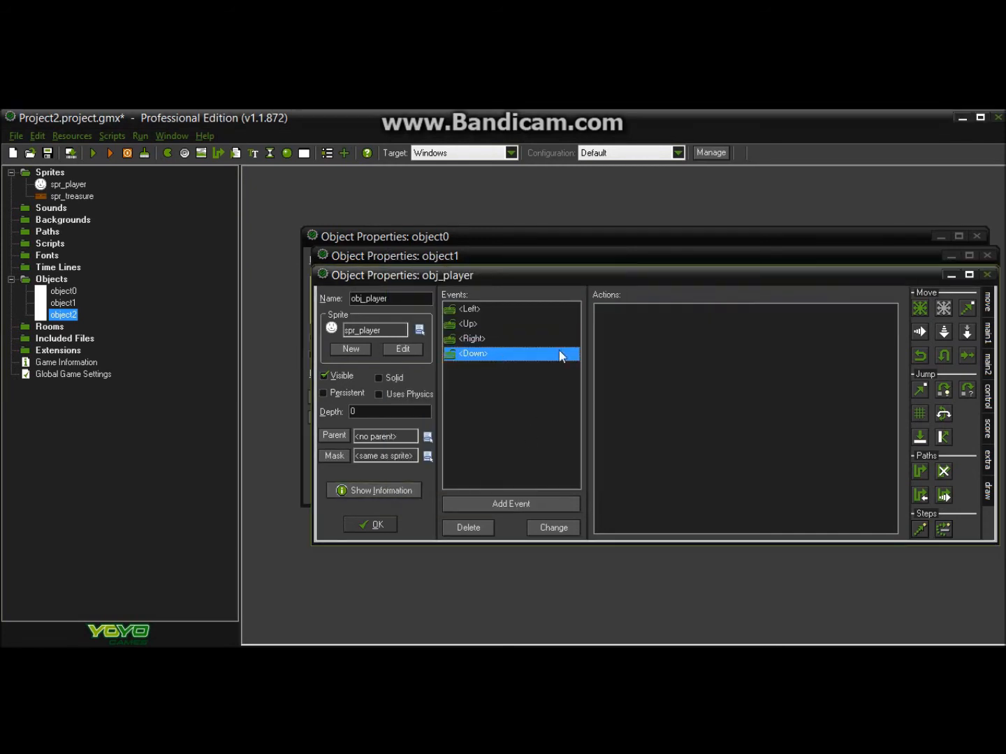
pyautogui.click(921, 307)
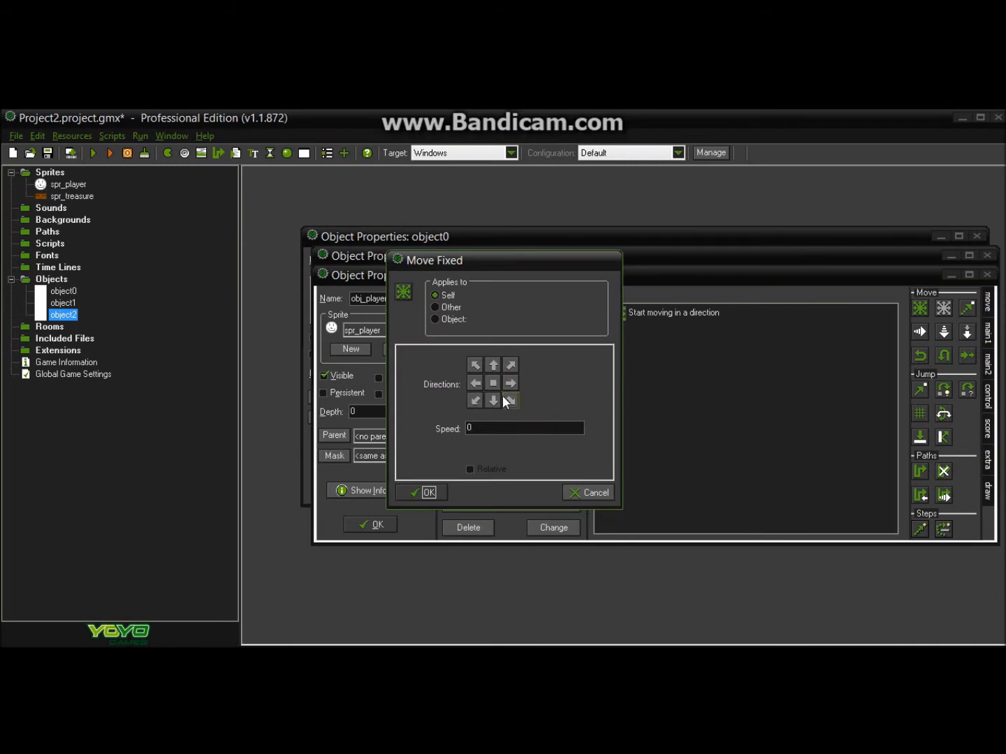
pyautogui.click(421, 493)
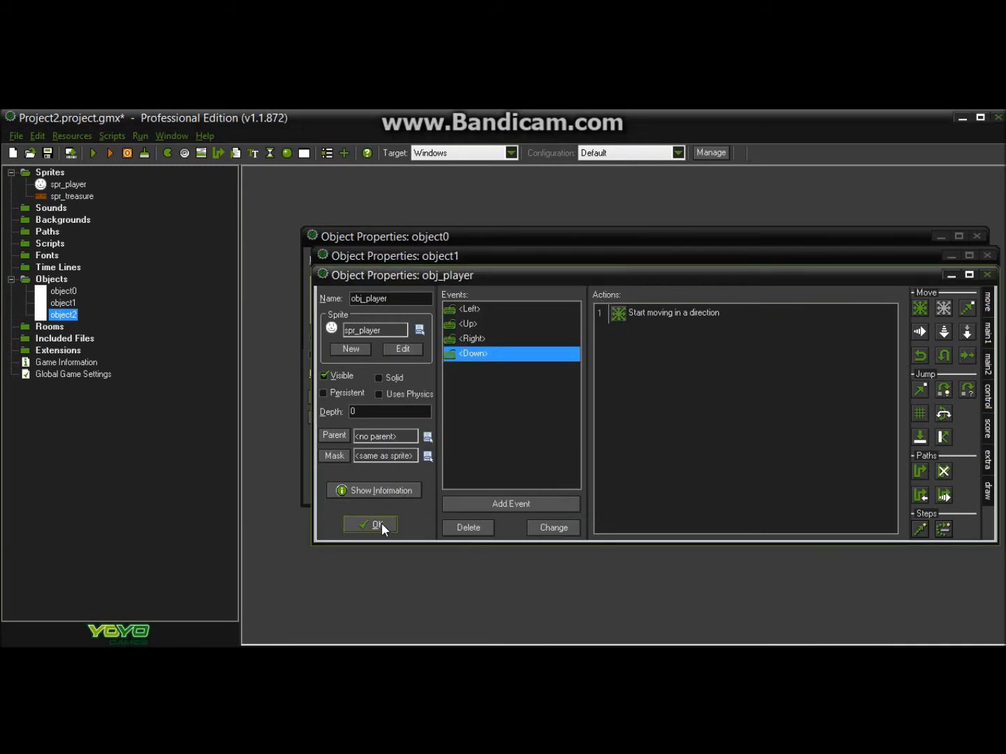
pyautogui.click(370, 525)
pyautogui.write('obj_hud')
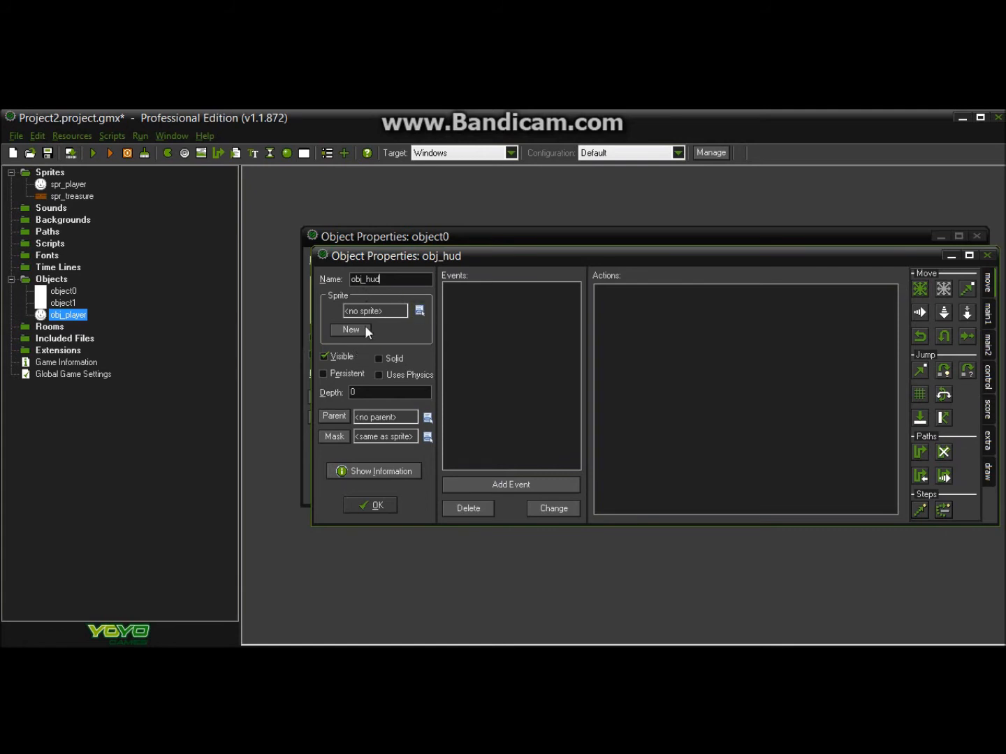
# Add Create and Draw events to obj_hud and start the Create event's code.
pyautogui.click(511, 484)
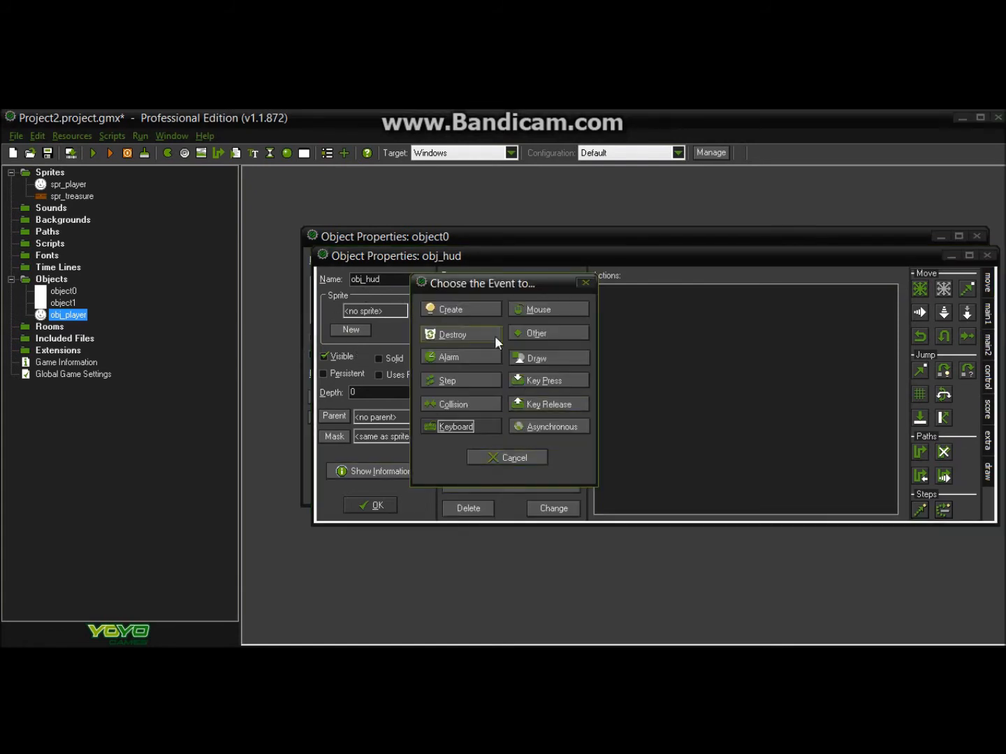
pyautogui.moveTo(456, 426)
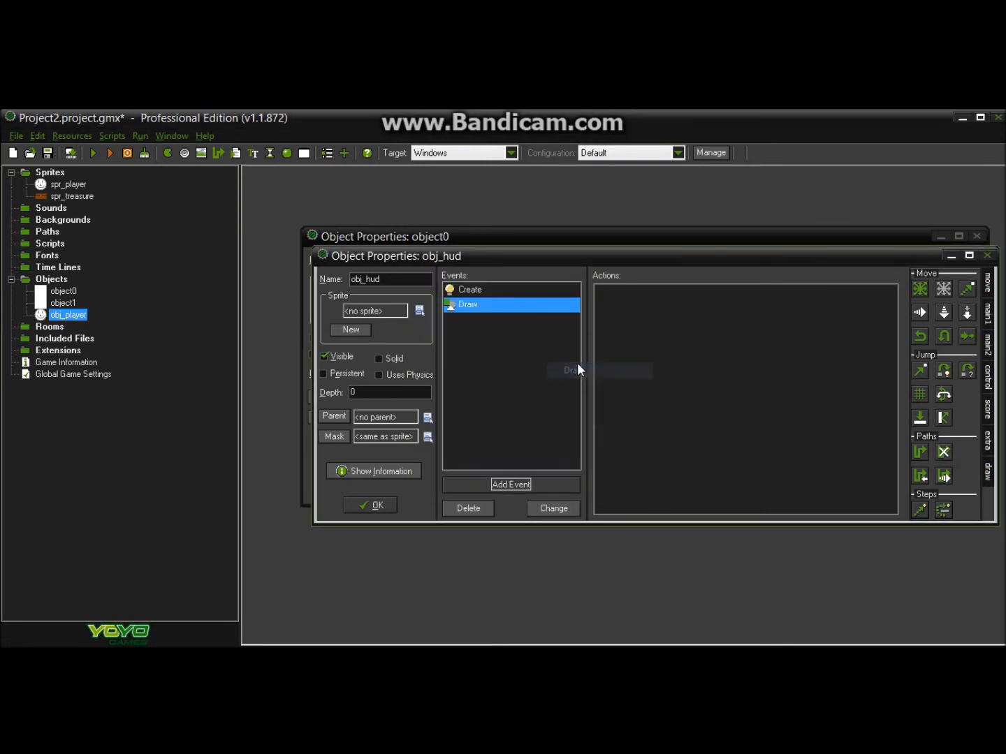
pyautogui.click(471, 289)
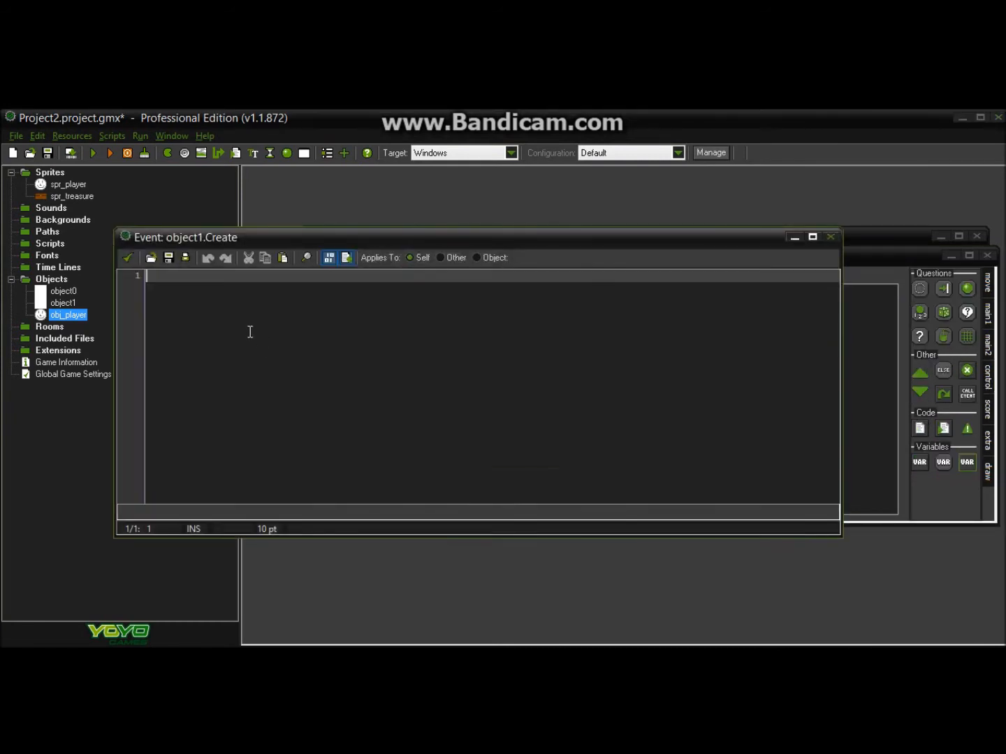
# Write money = 0 in obj_hud's Create event code.
pyautogui.write('money')
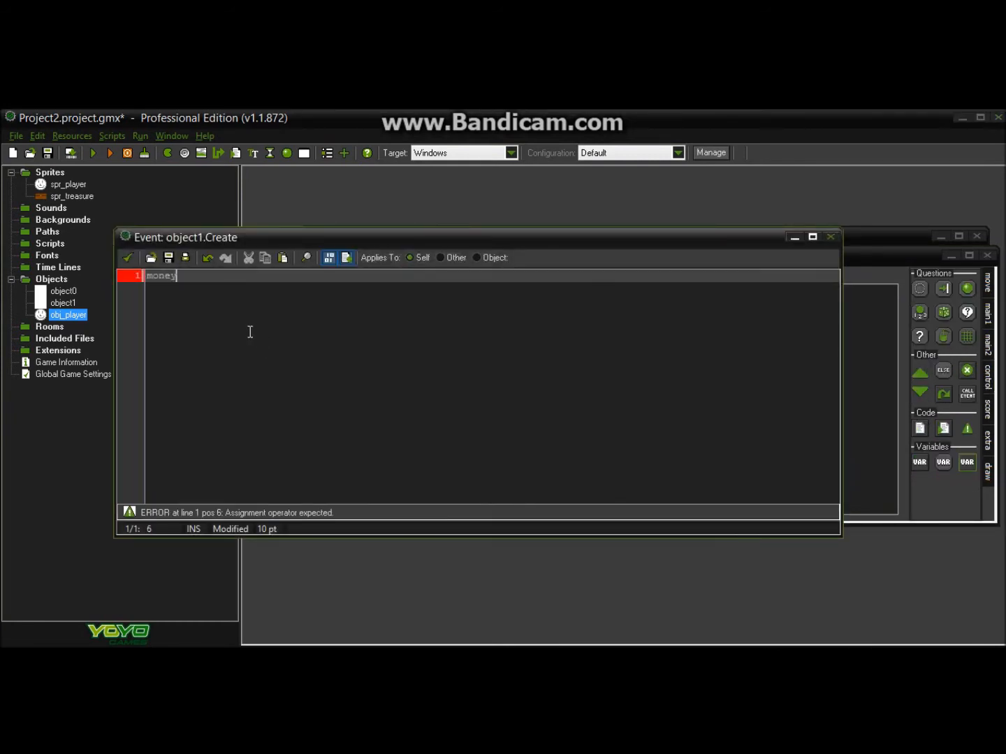
pyautogui.write('= 0')
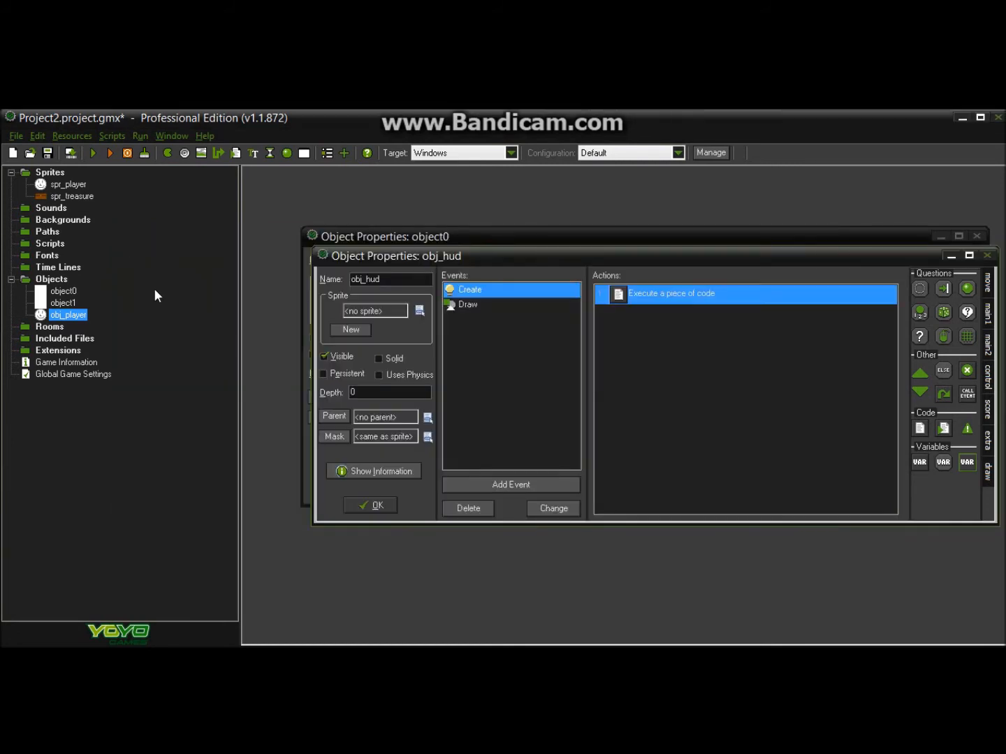
# Start a draw_text call at view_xview[0], view_yview[0]+16 in the Draw event.
pyautogui.click(468, 305)
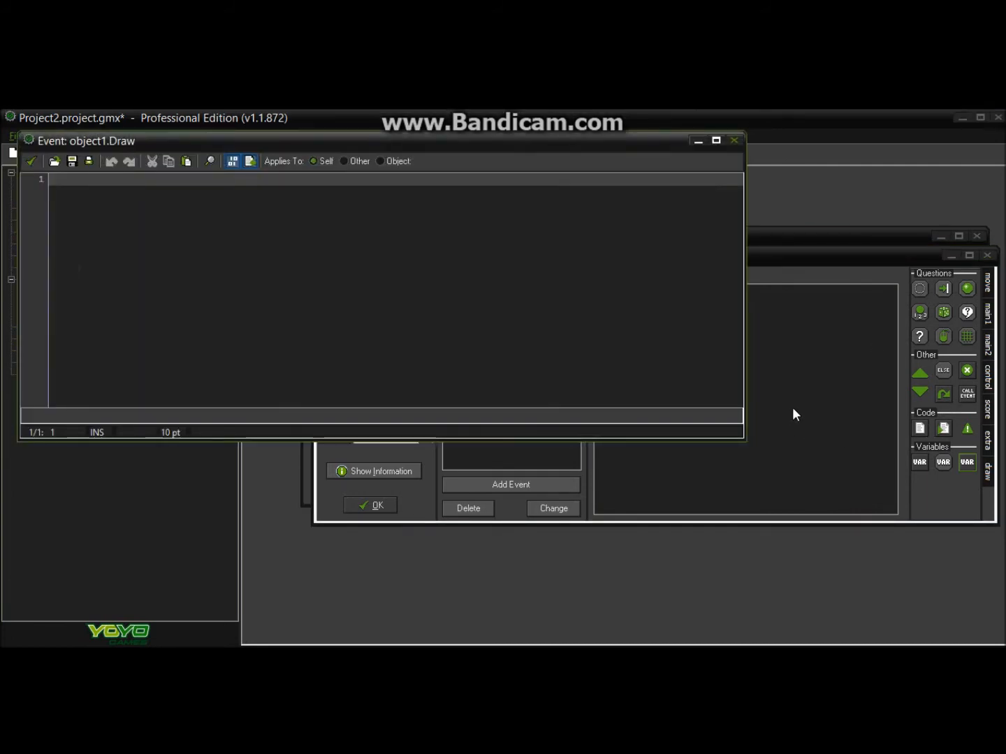
pyautogui.write('d:')
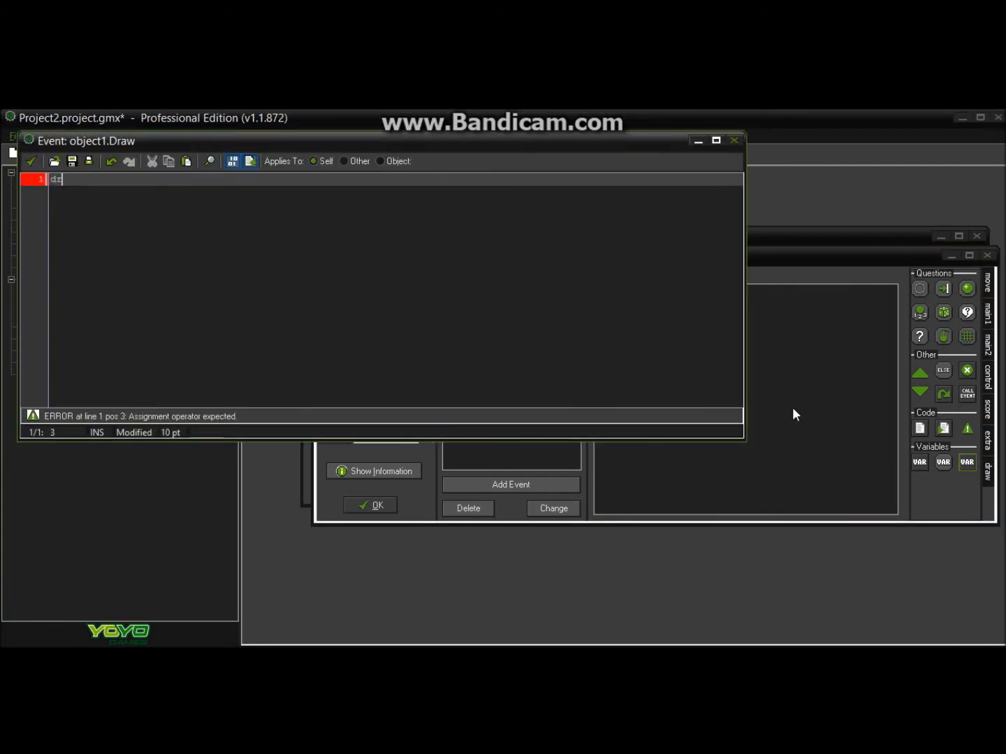
pyautogui.write('raw_text(view')
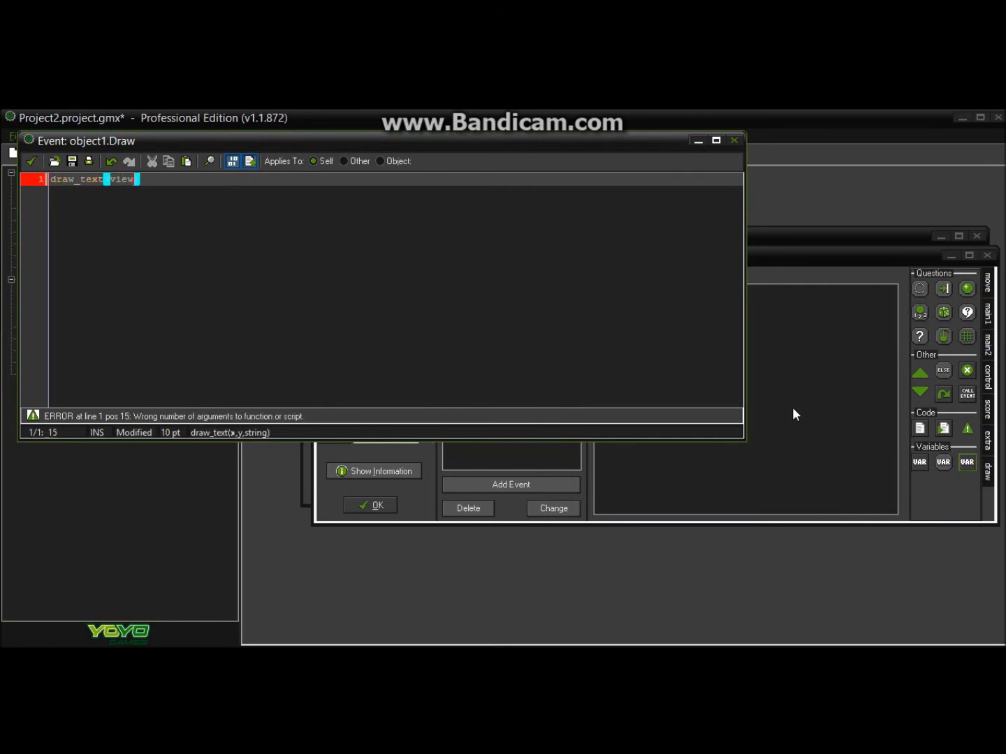
pyautogui.write('xveiew[')
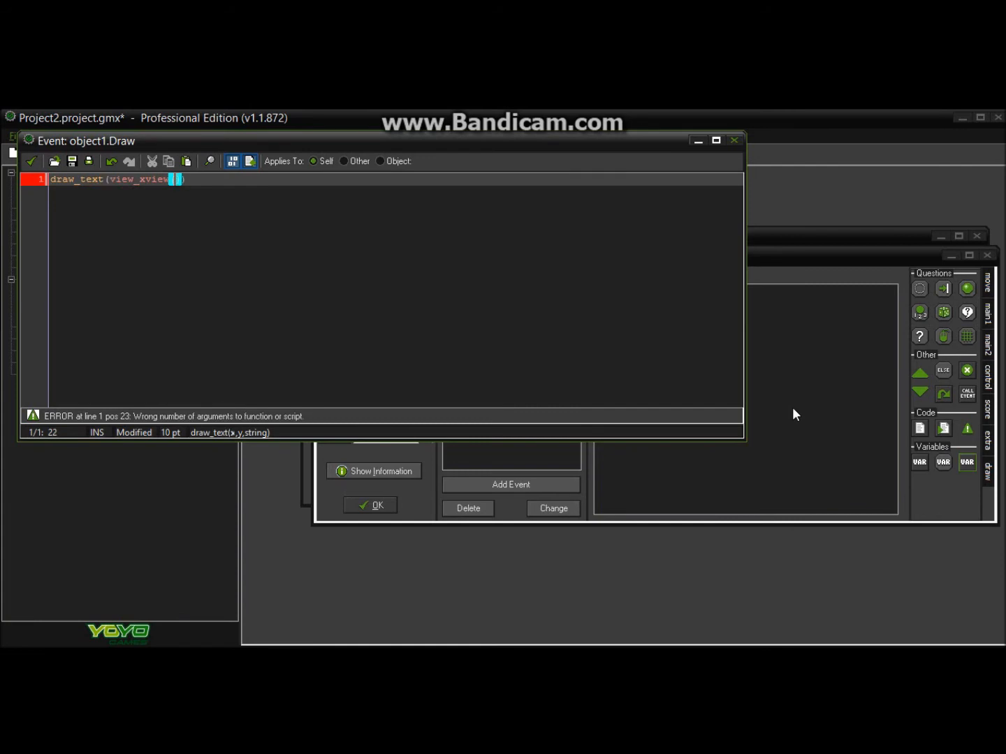
pyautogui.write('0')
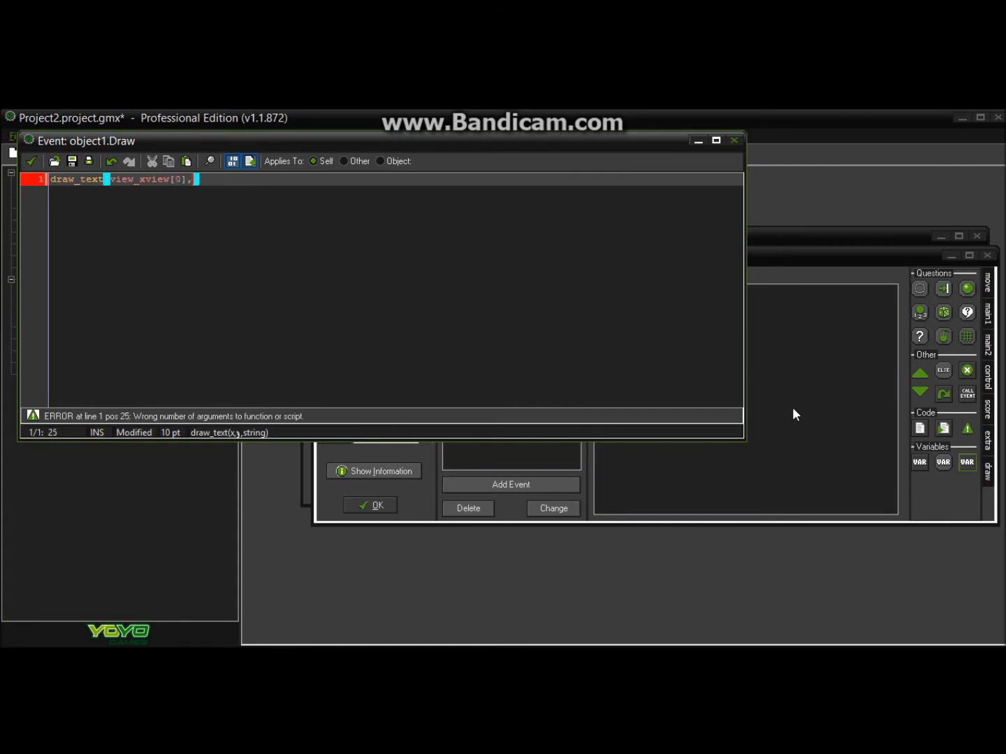
pyautogui.write('view_yvew')
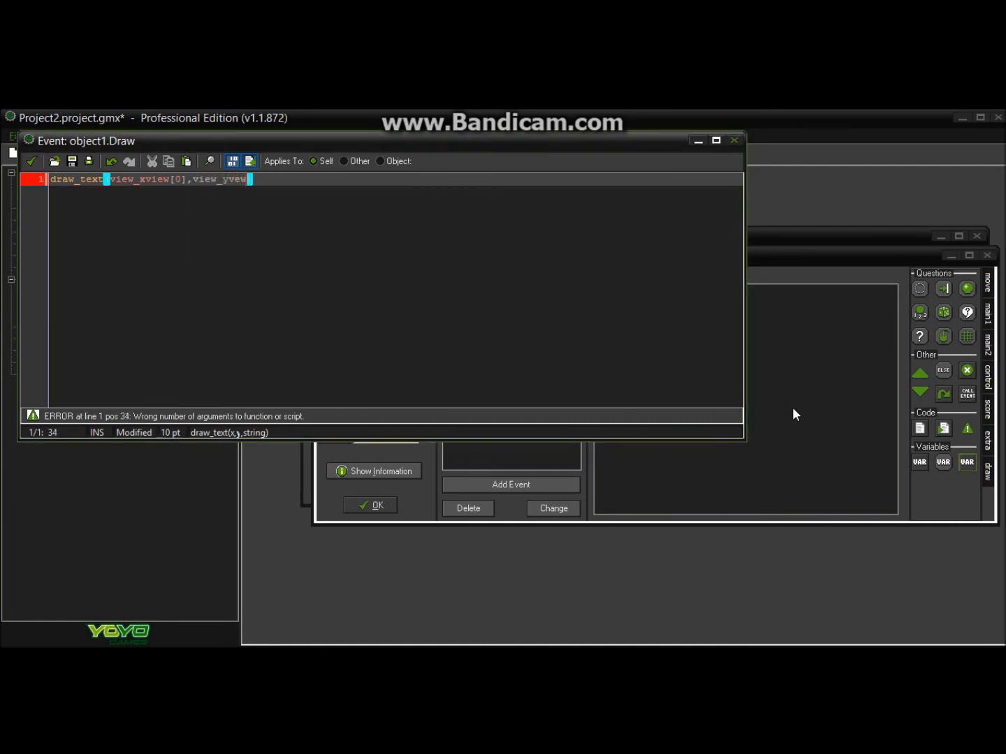
pyautogui.write('i')
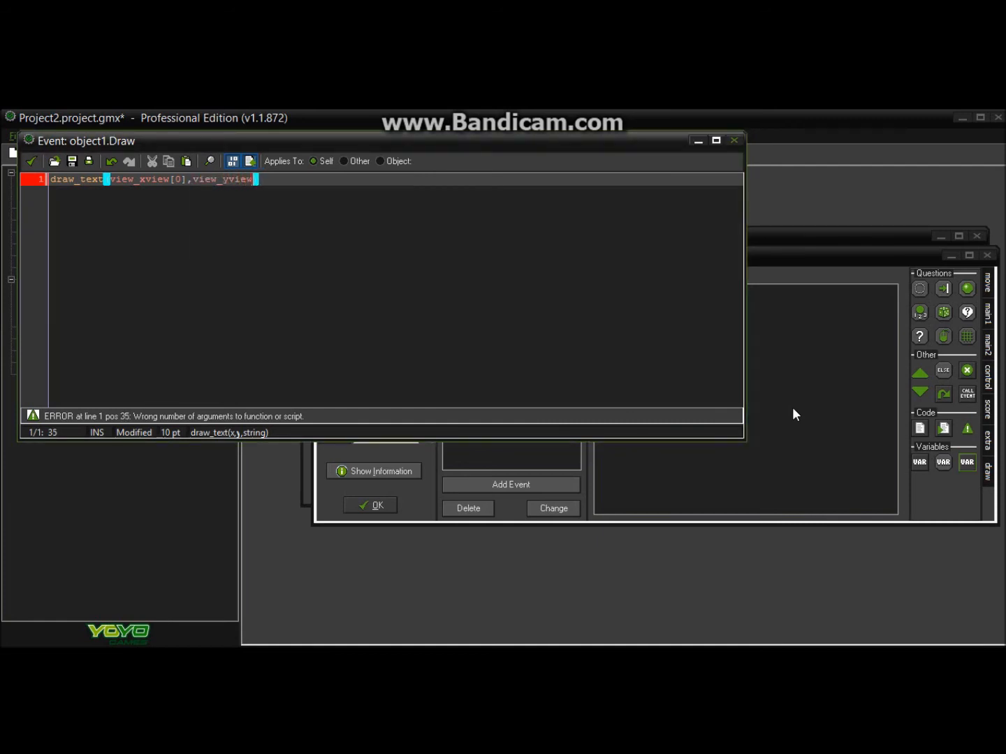
pyautogui.write(')')
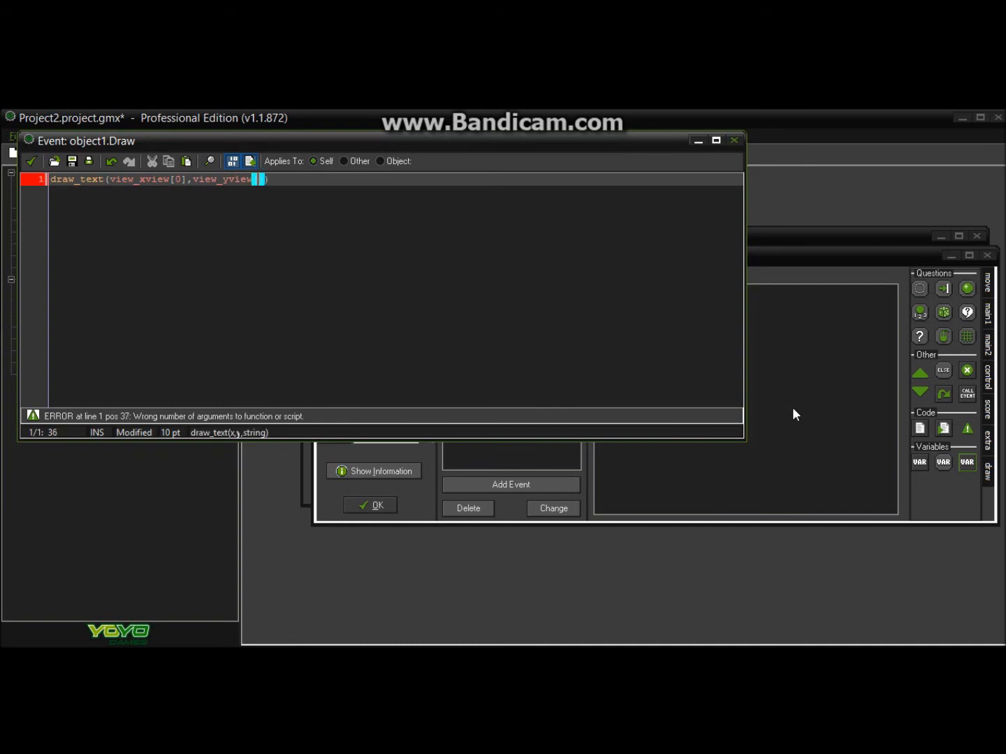
pyautogui.write(')')
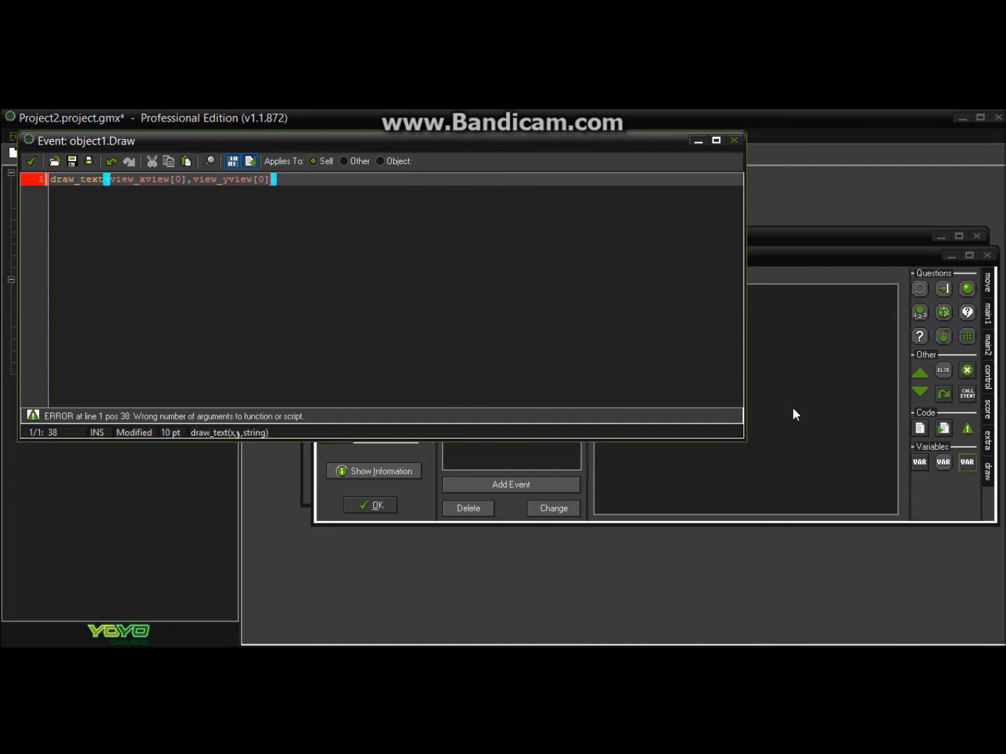
pyautogui.write('+16,"')
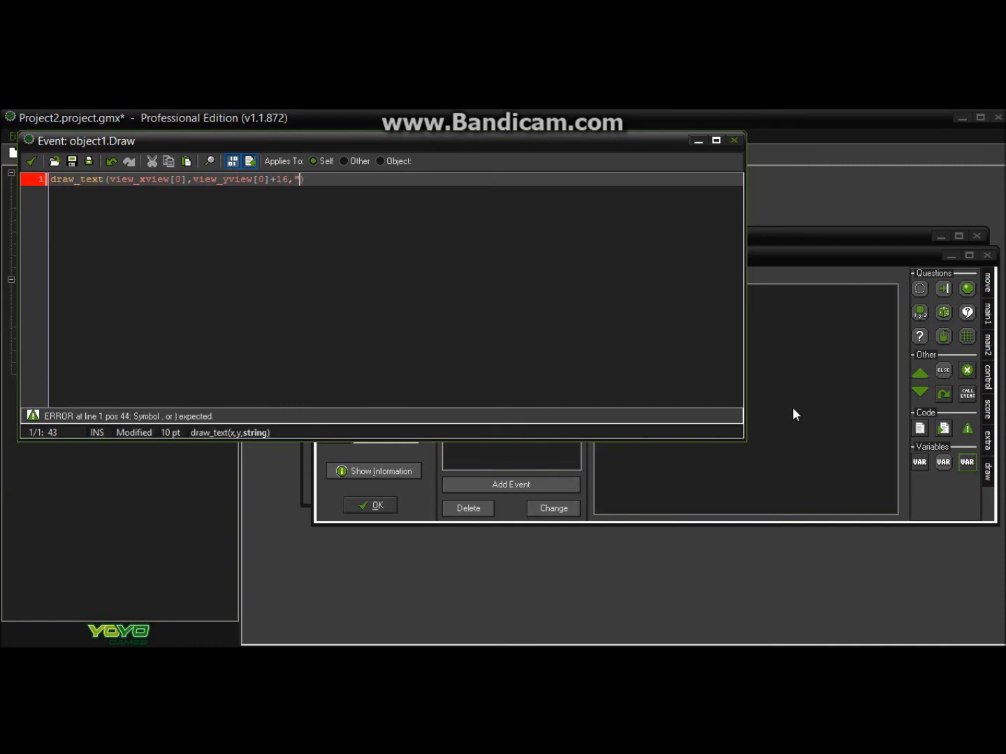
# Add the "money:" + string(money) text to the draw_text line.
pyautogui.write('mon')
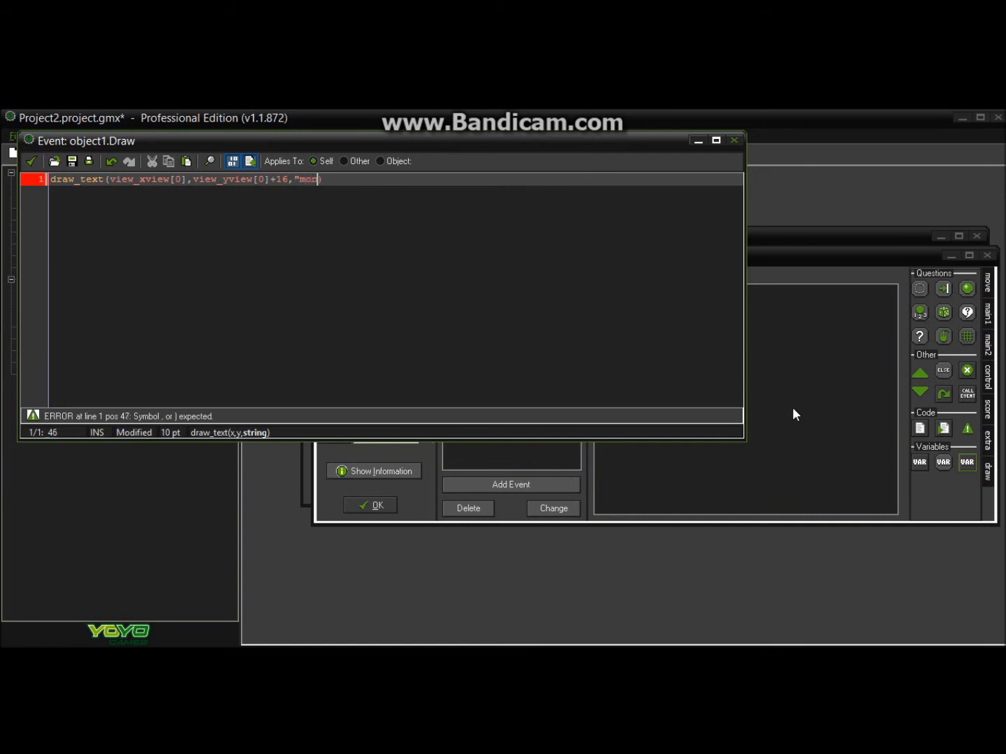
pyautogui.write('ey:')
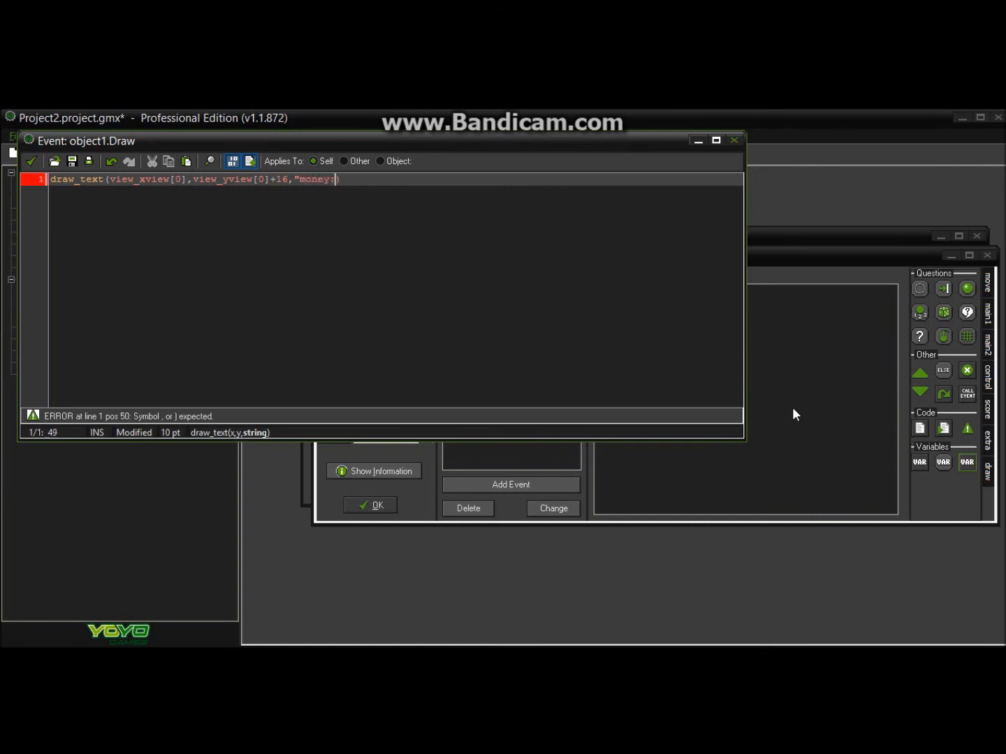
pyautogui.write('" +')
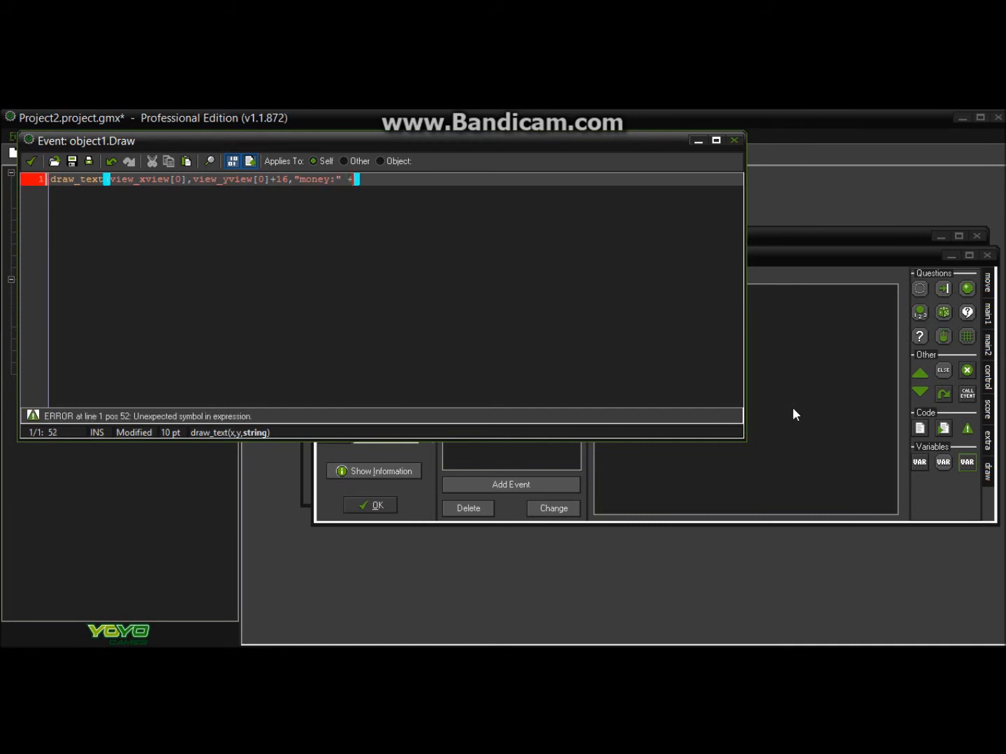
pyautogui.write('string')
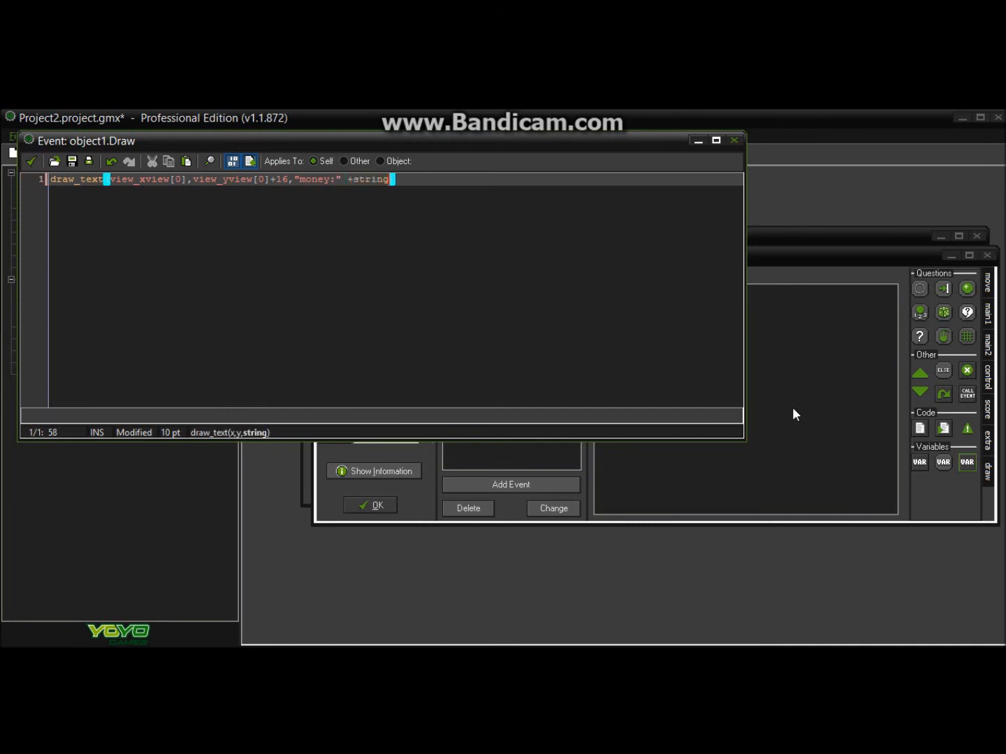
pyautogui.write('(val)')
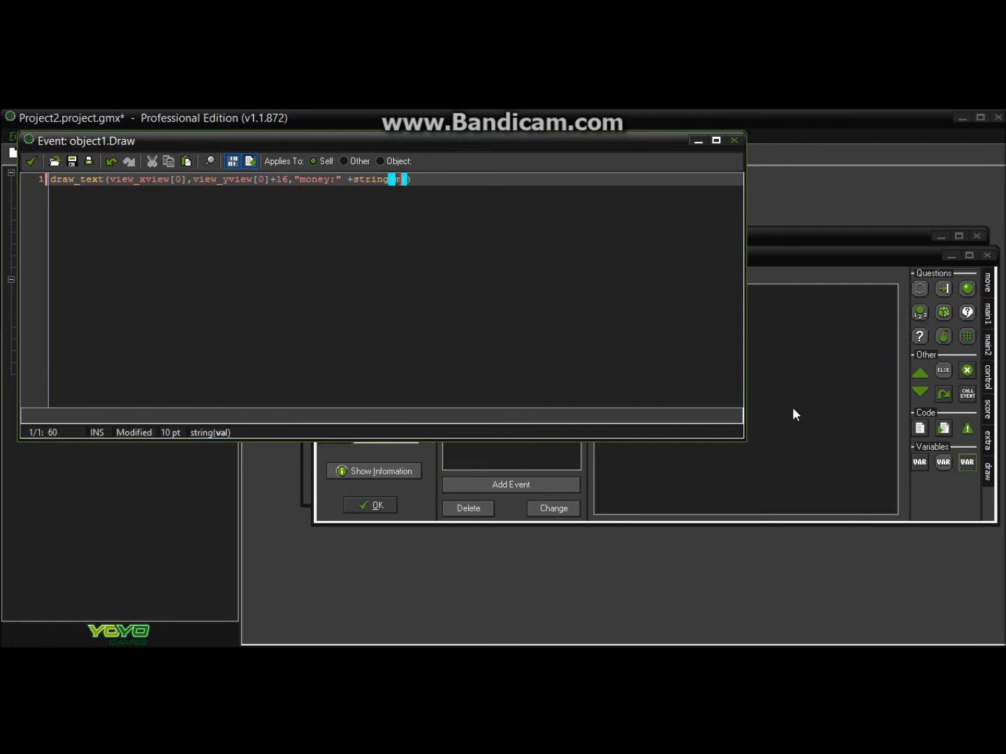
pyautogui.write('oney')
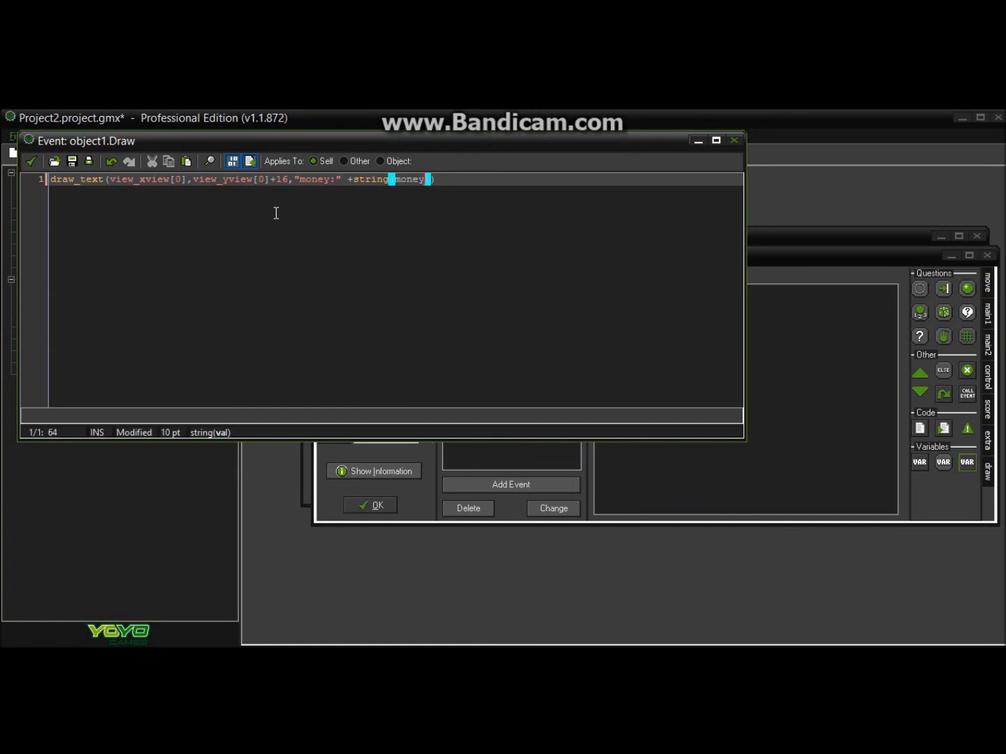
pyautogui.moveTo(25, 169)
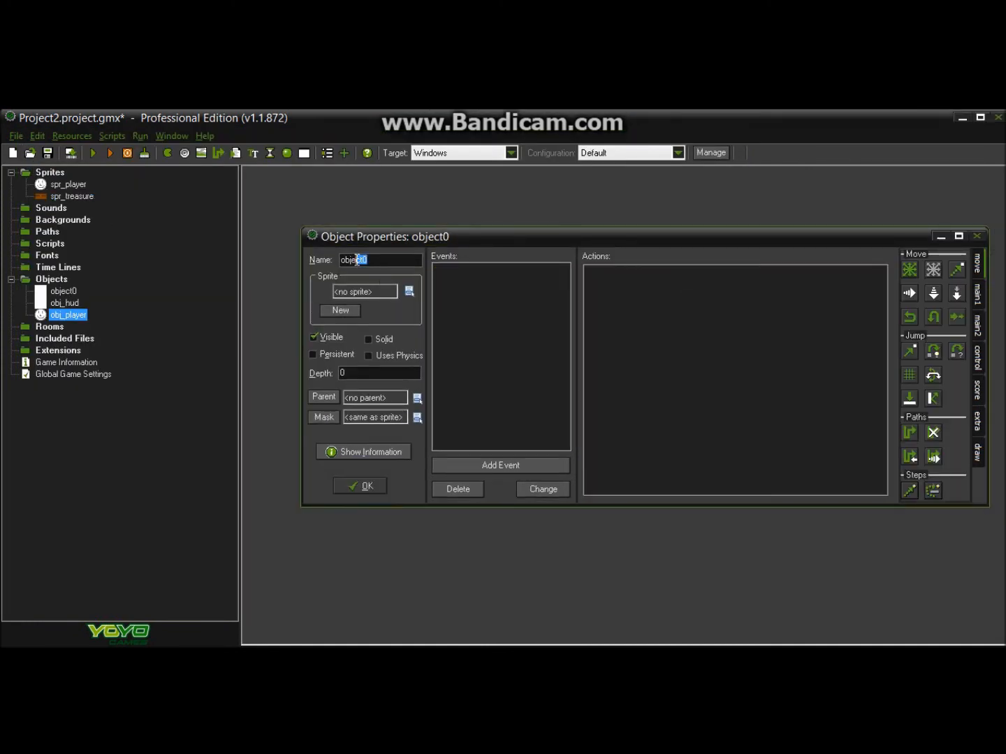
# Name the object obj_treasure and add a collision event with obj_player.
pyautogui.write('obj_treasure')
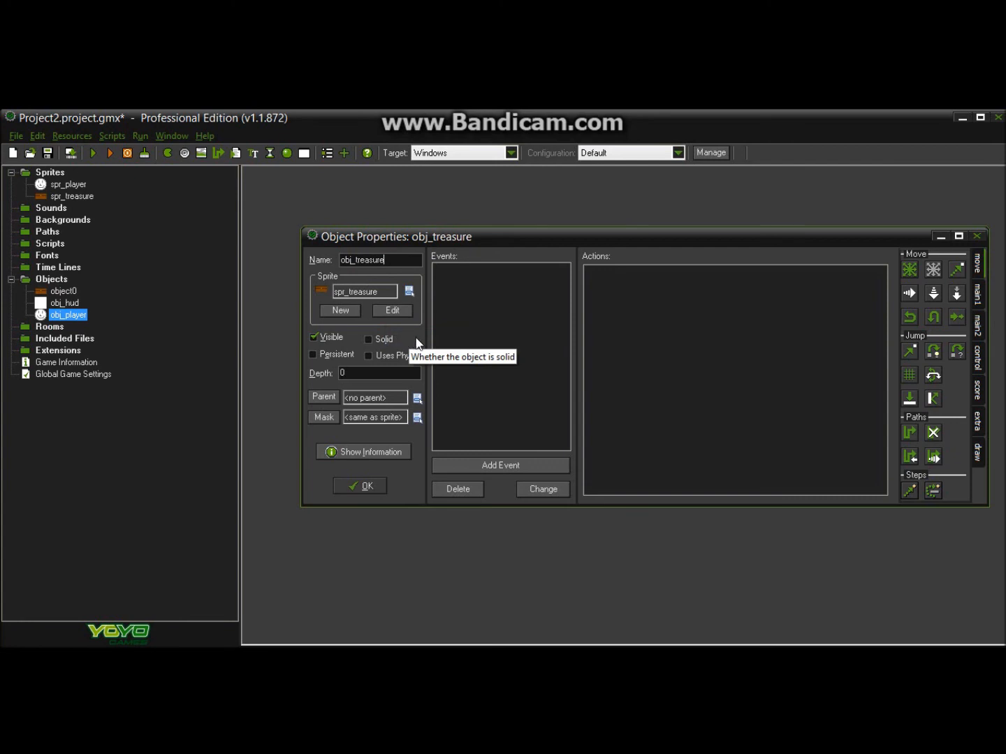
pyautogui.click(500, 466)
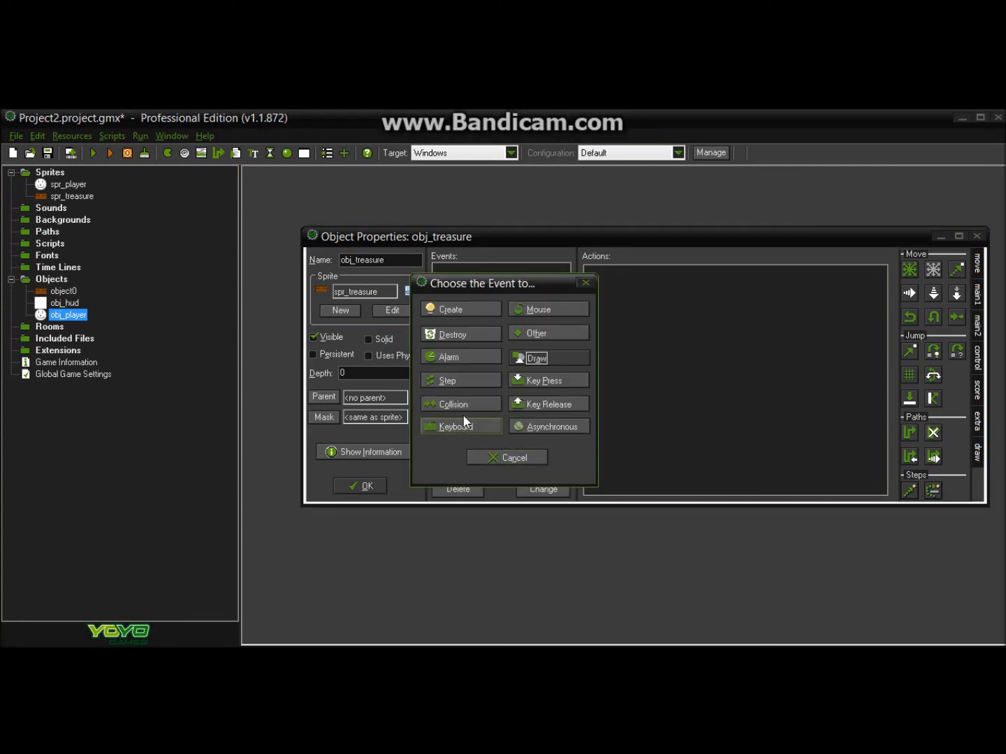
pyautogui.click(453, 403)
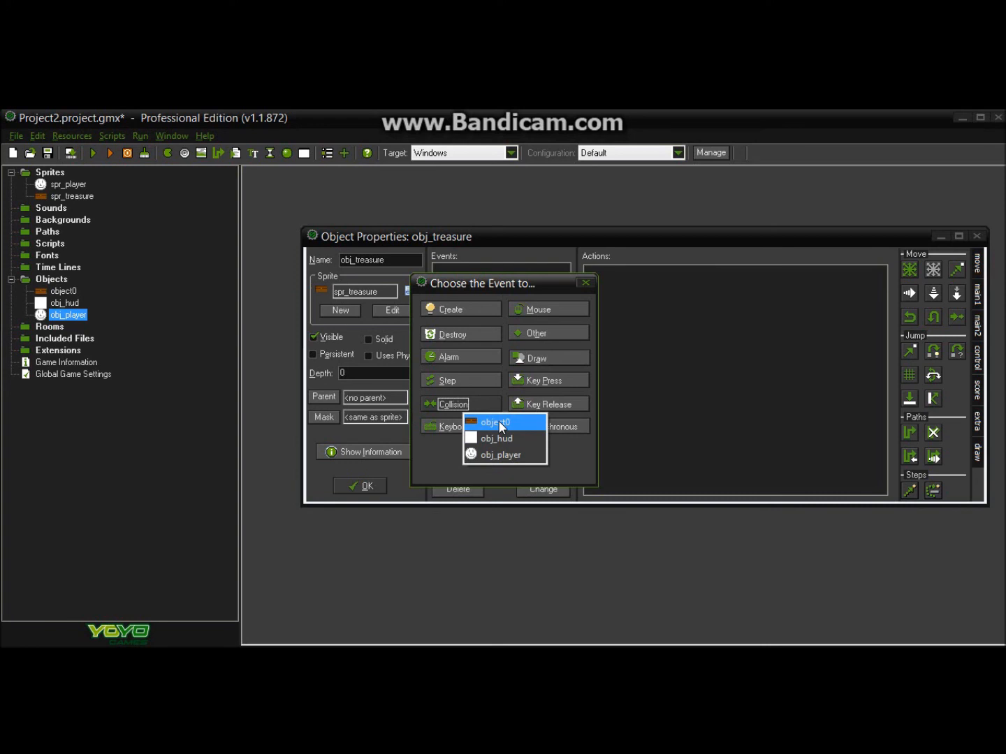
pyautogui.click(500, 455)
pyautogui.write('ob')
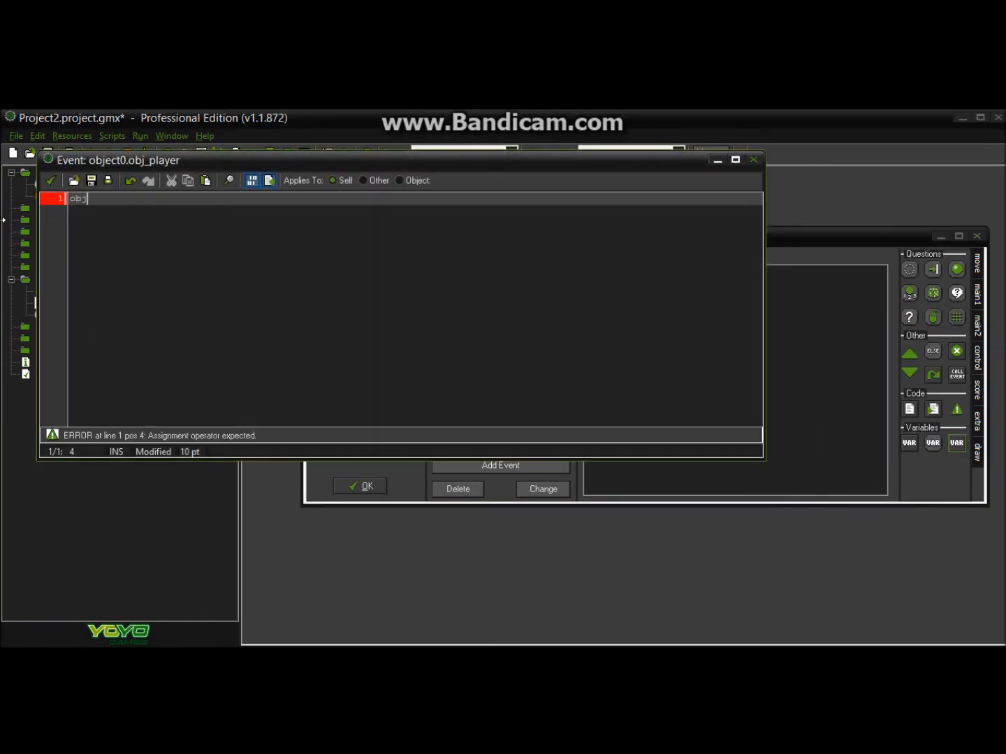
# Write obj_hud.money += 150 in the treasure's collision code.
pyautogui.write('j')
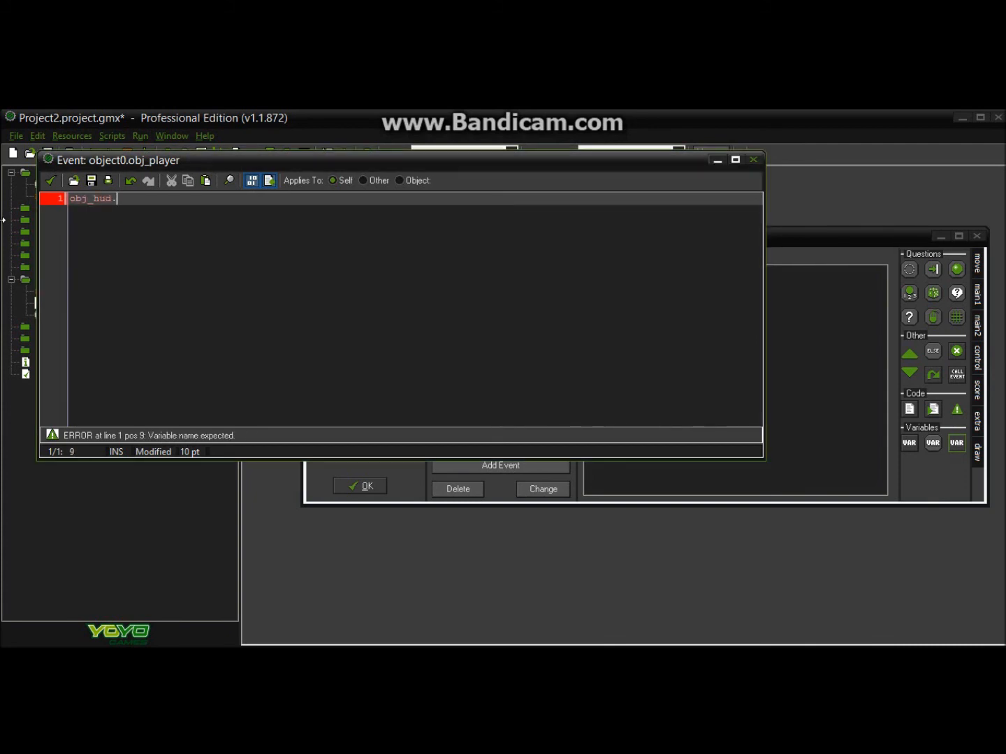
pyautogui.write('money +=')
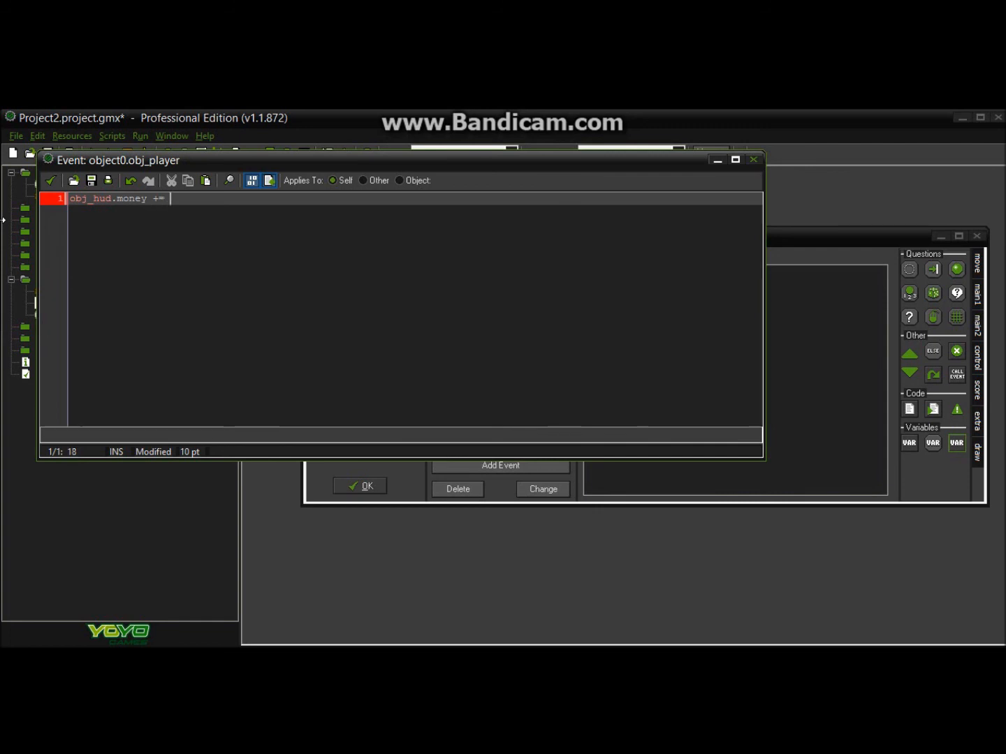
pyautogui.write('150')
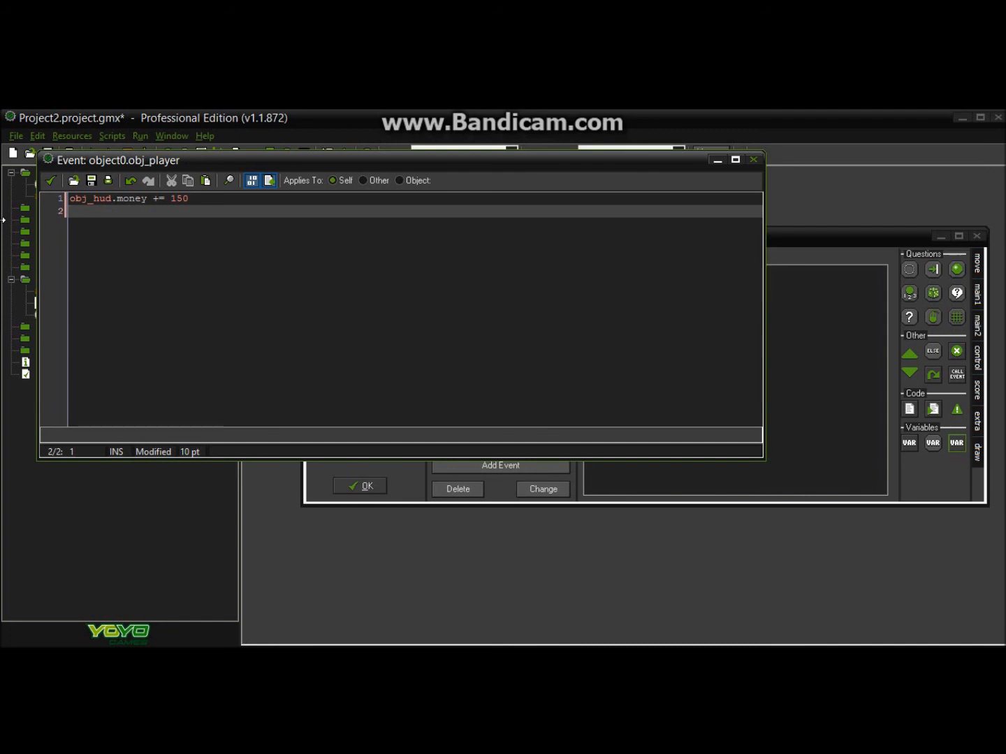
pyautogui.write('instan')
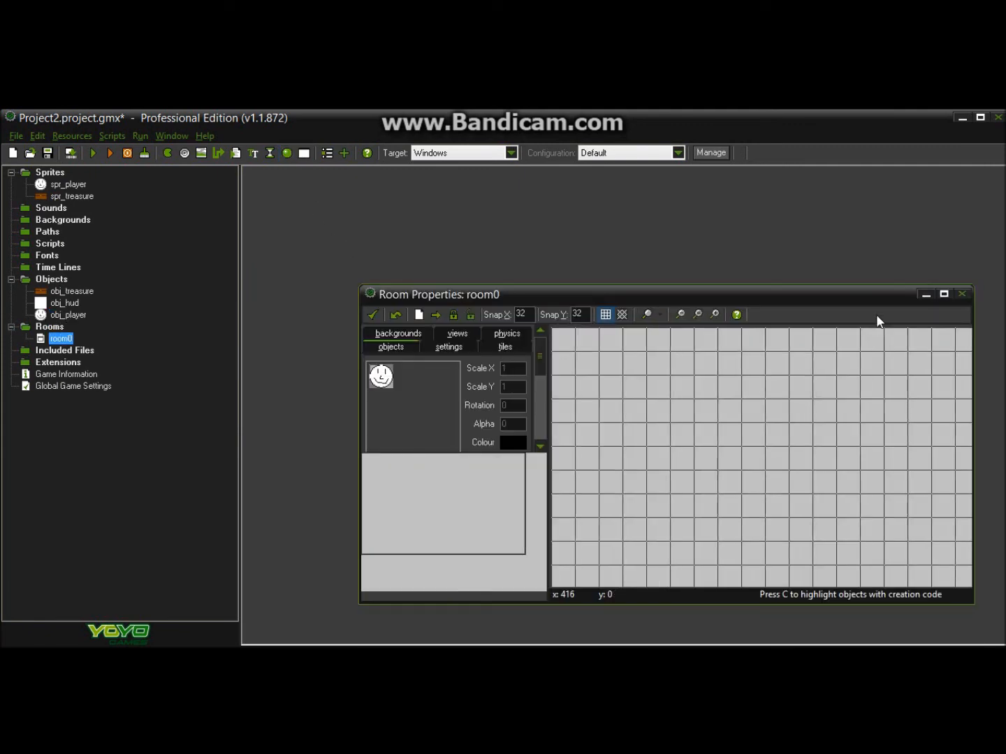
# Maximize the room editor and select obj_treasure for placing chests.
pyautogui.click(943, 293)
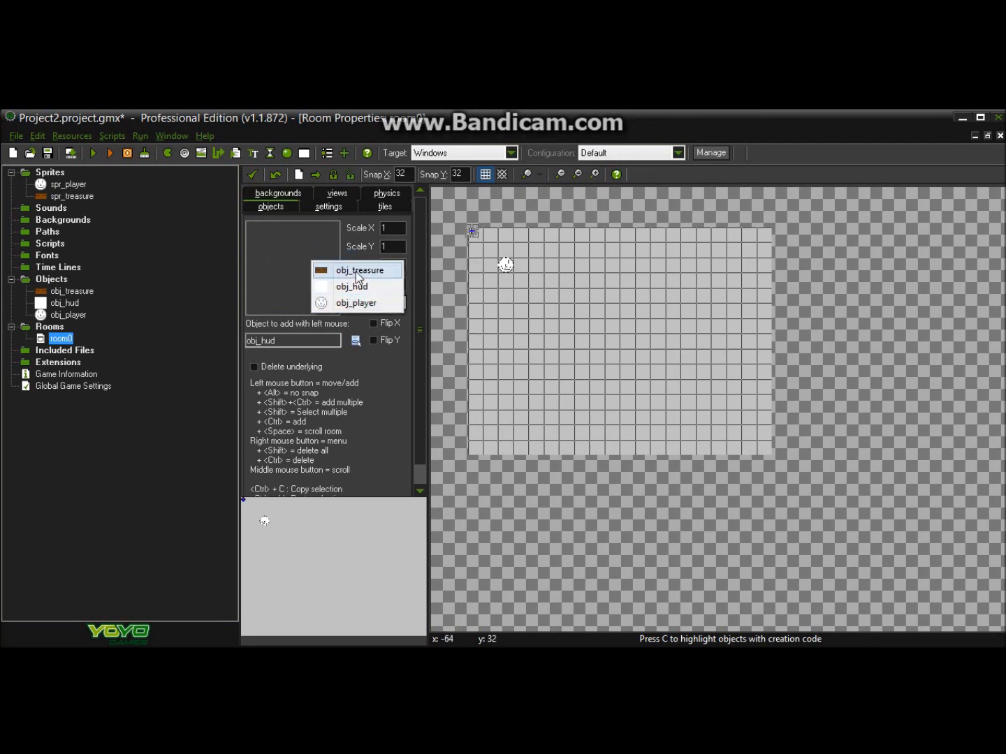
pyautogui.click(358, 270)
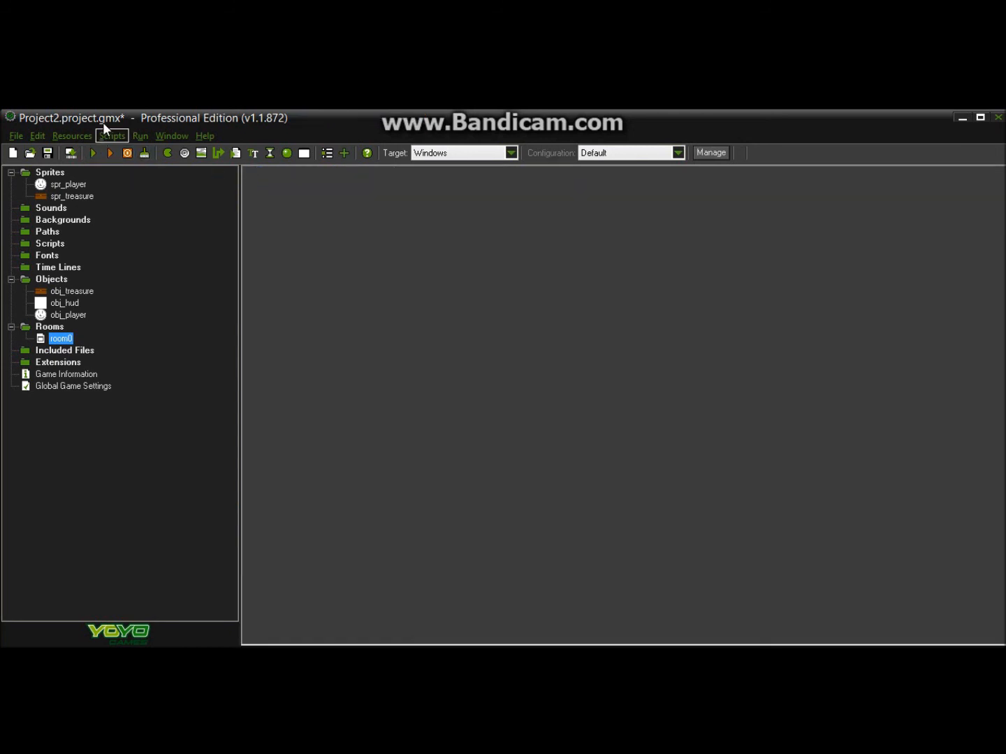
pyautogui.moveTo(93, 153)
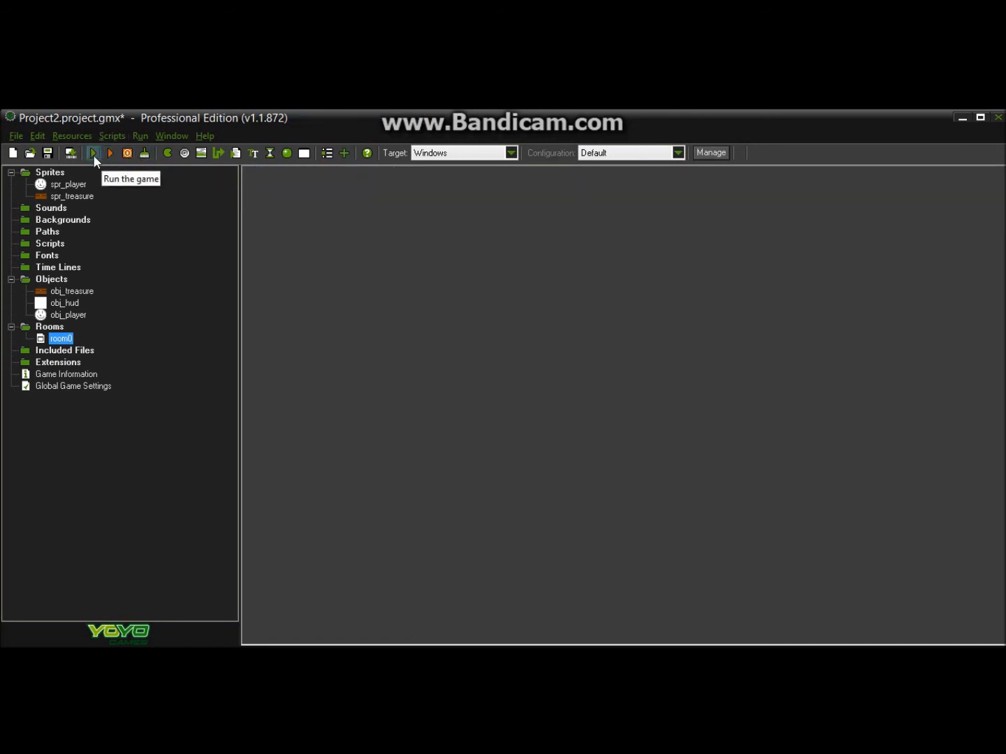
# Run the game to show money:0, the smiley player and five treasure chests.
pyautogui.click(93, 153)
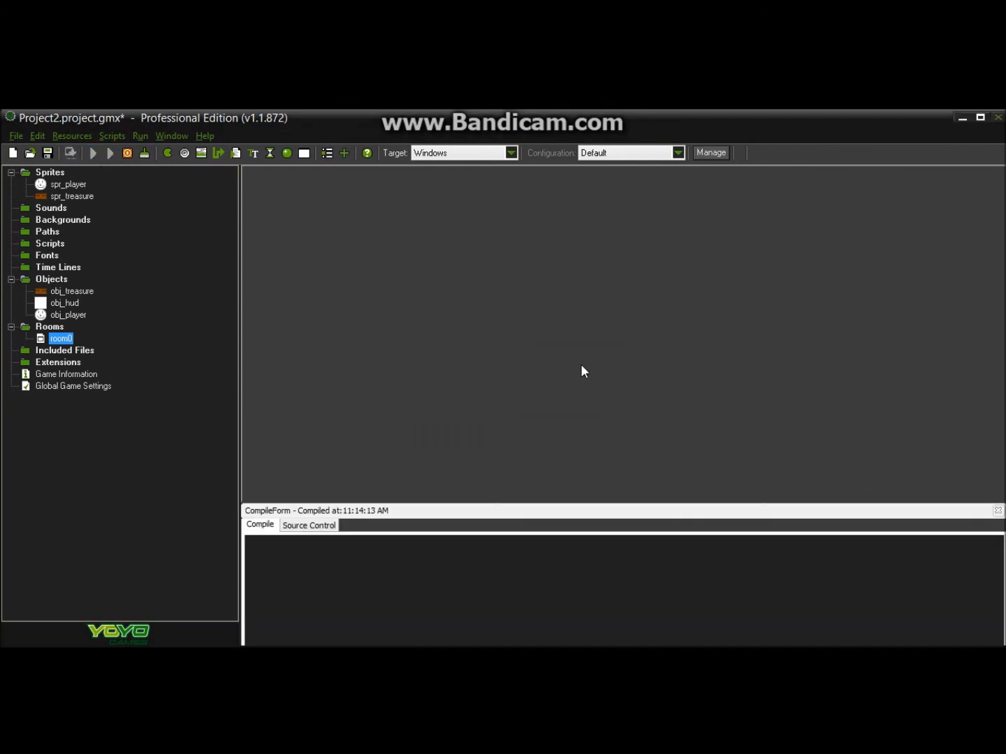
pyautogui.click(109, 153)
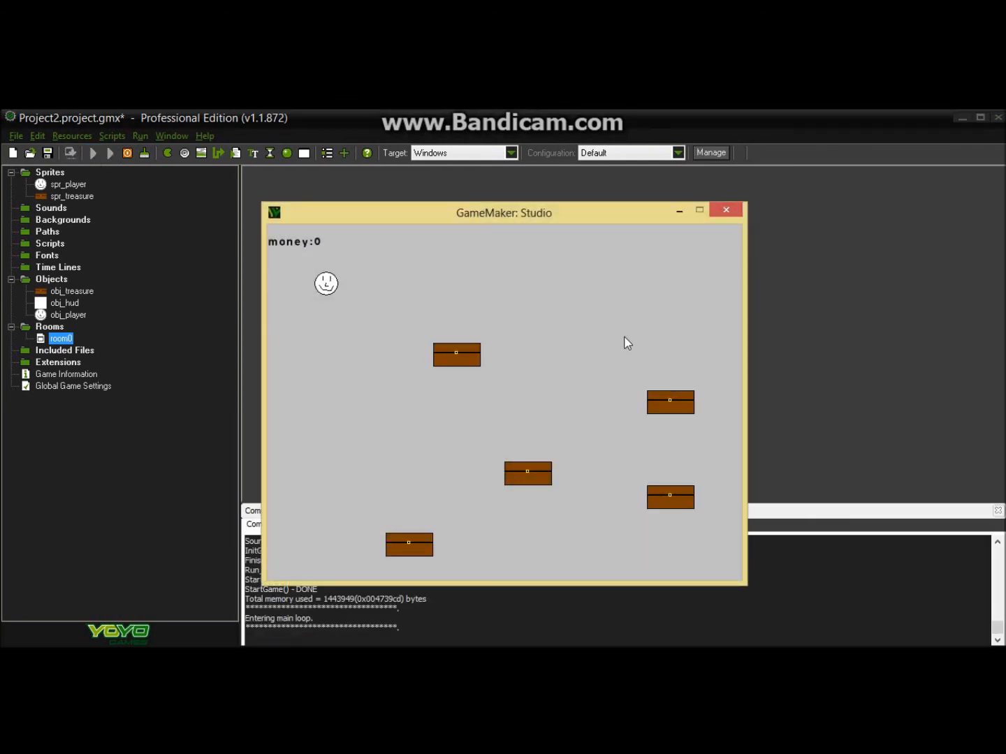